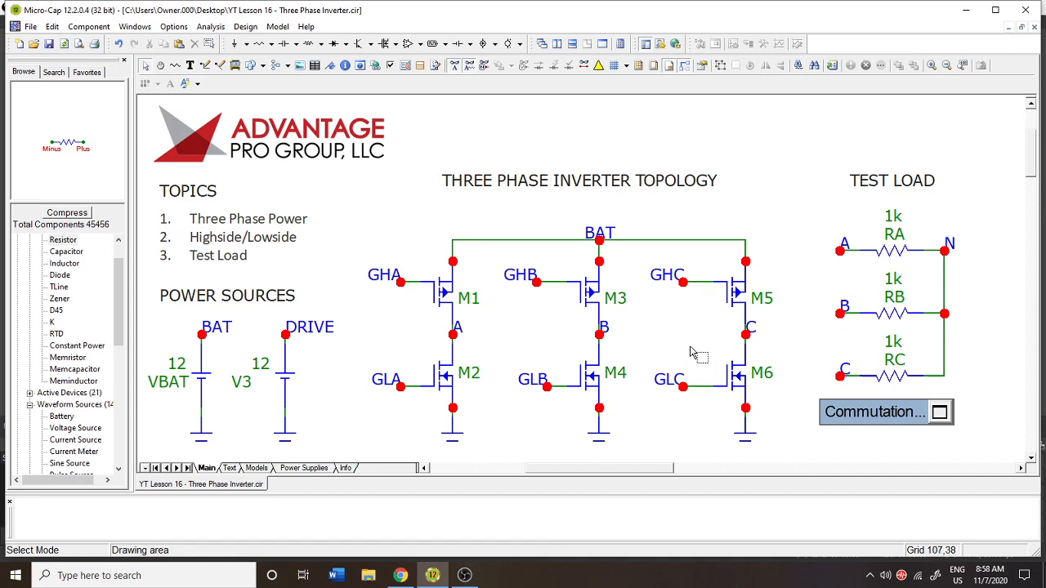
mouse_move(507, 392)
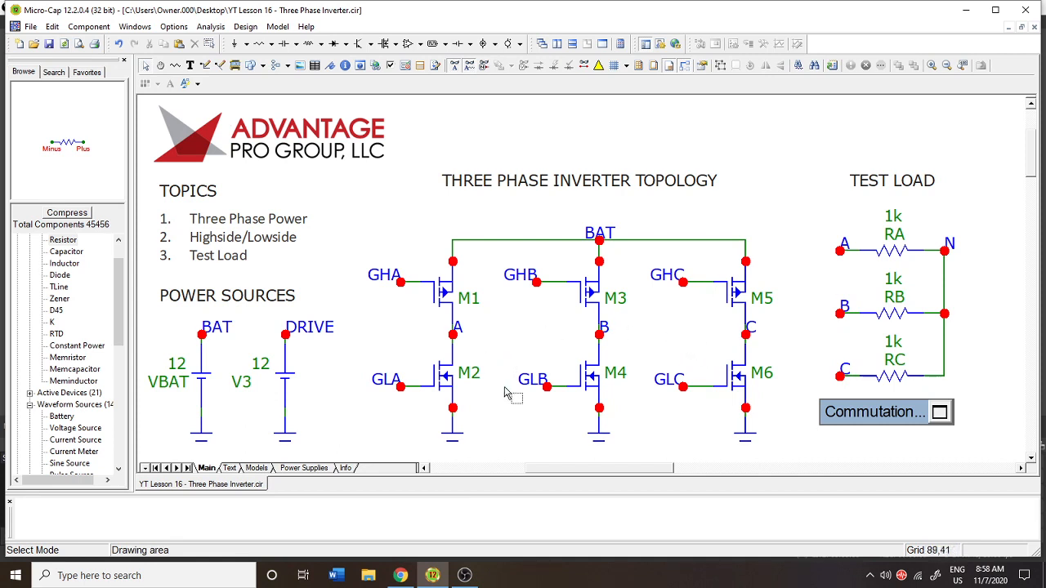
mouse_move(472, 423)
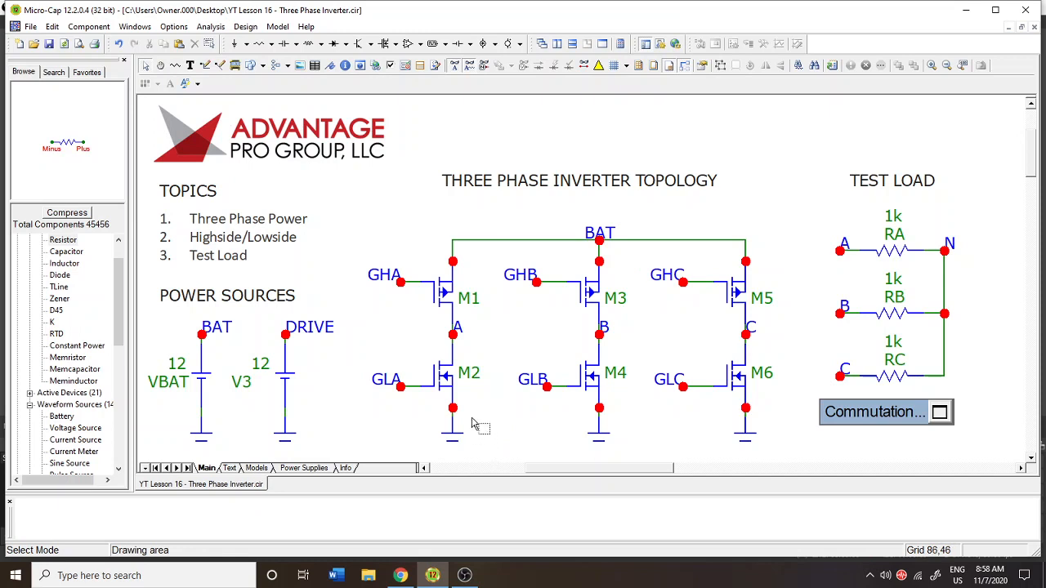
mouse_move(474, 326)
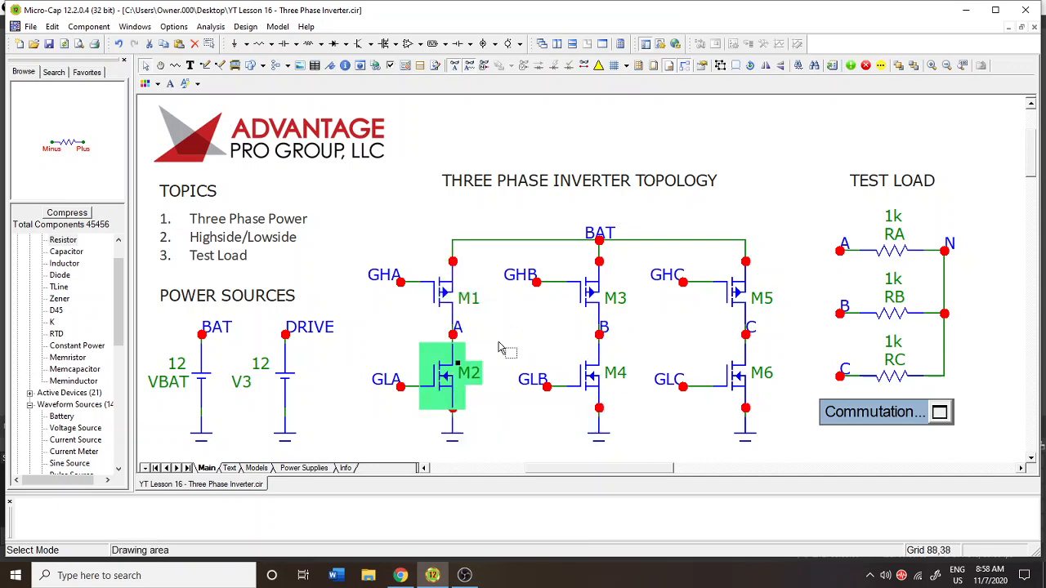
mouse_move(499, 423)
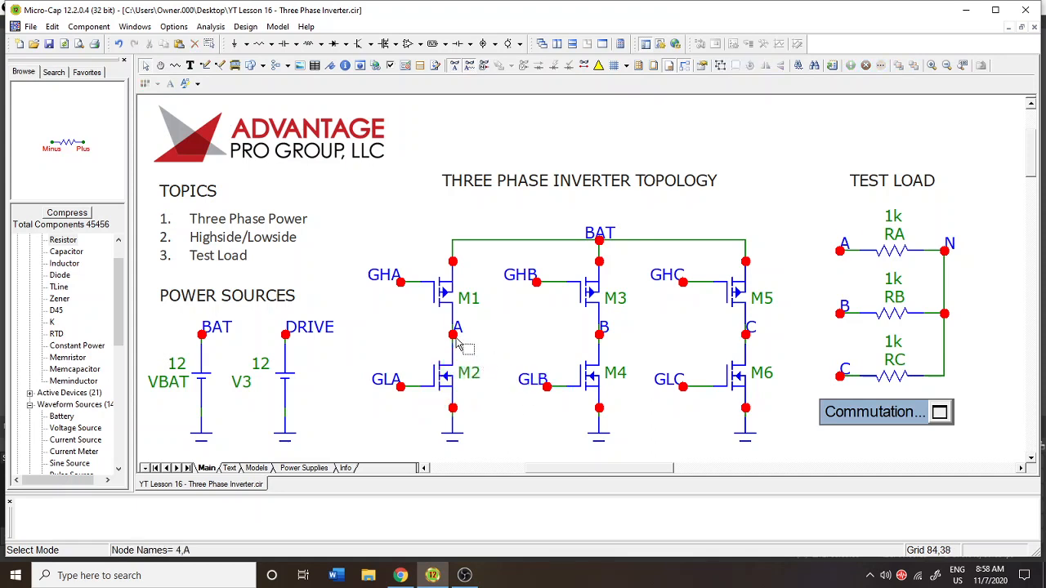
Inspect node A and M4, then disable transistors M2 and M6 so they grey out
click(457, 329)
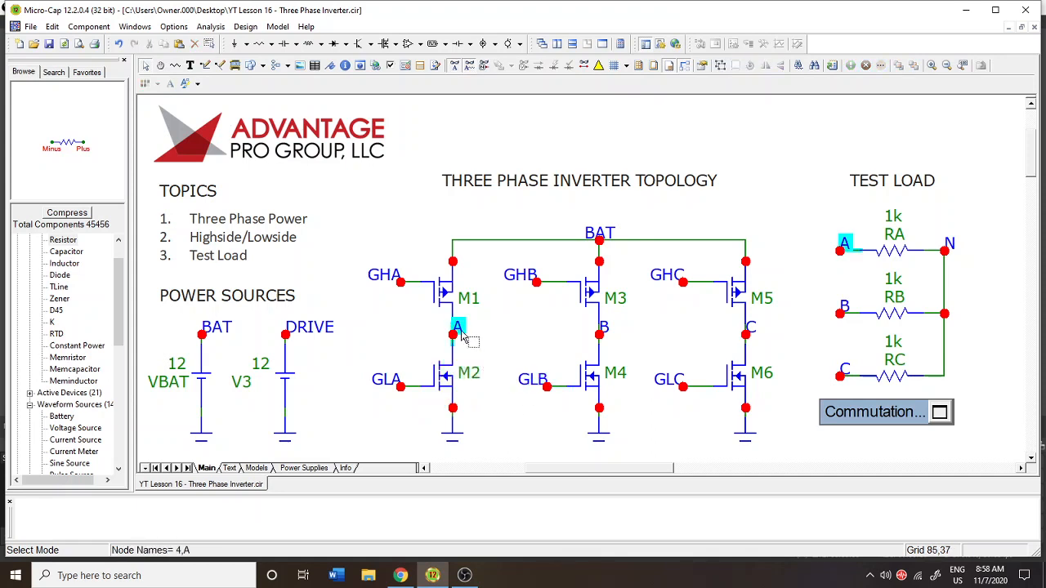
click(604, 326)
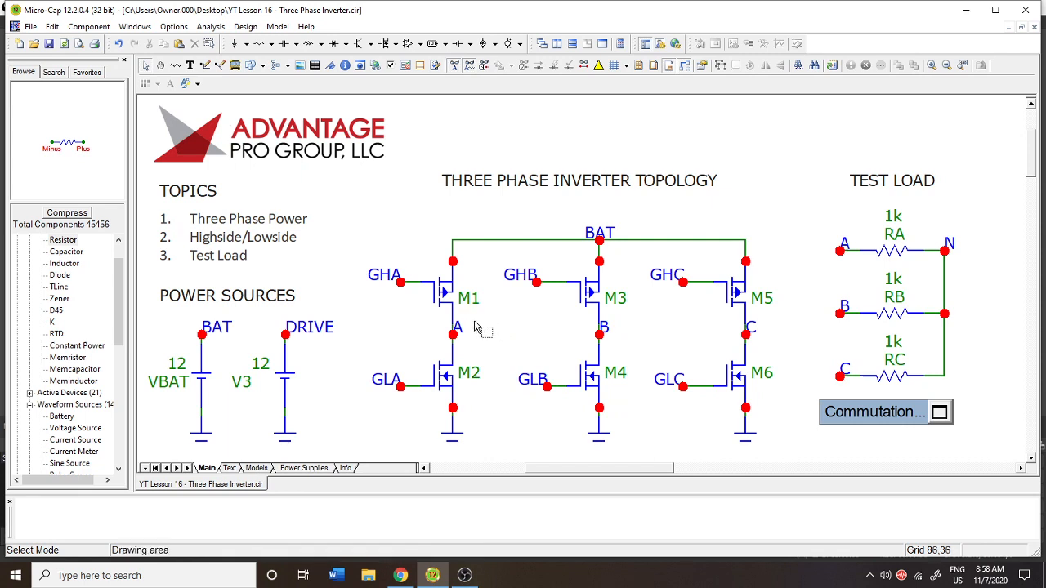
mouse_move(511, 338)
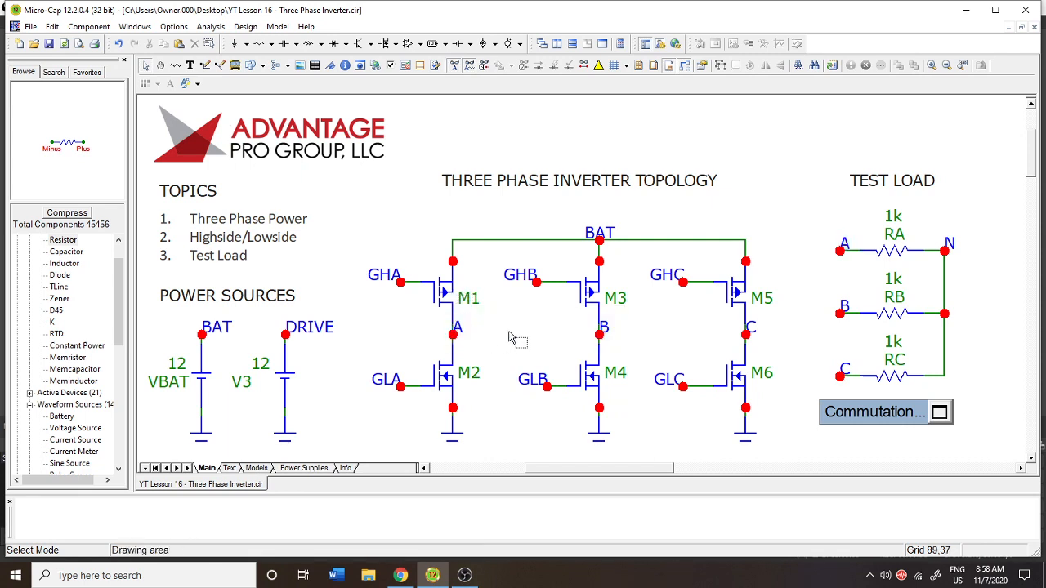
mouse_move(641, 322)
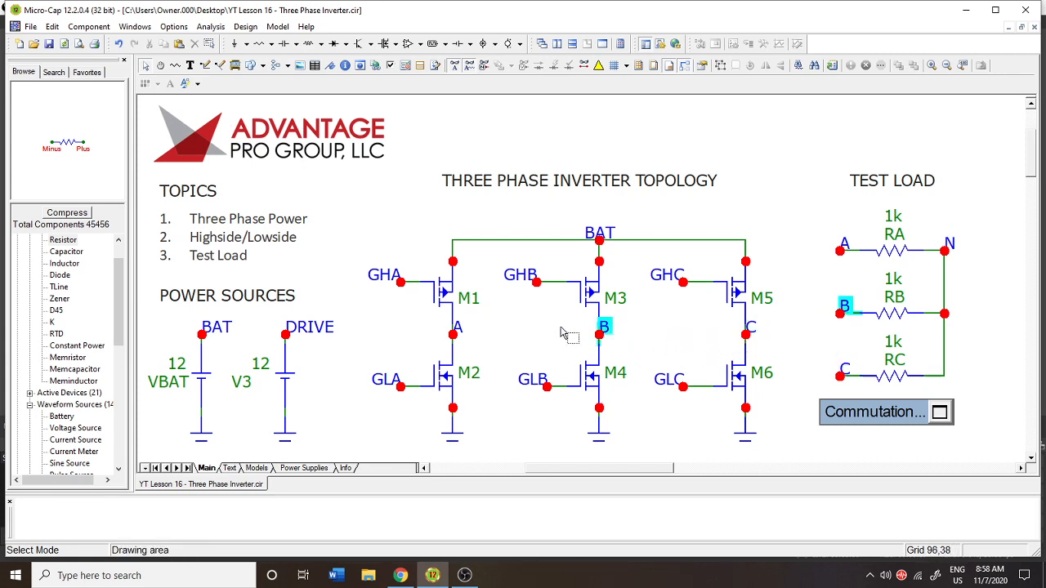
click(384, 275)
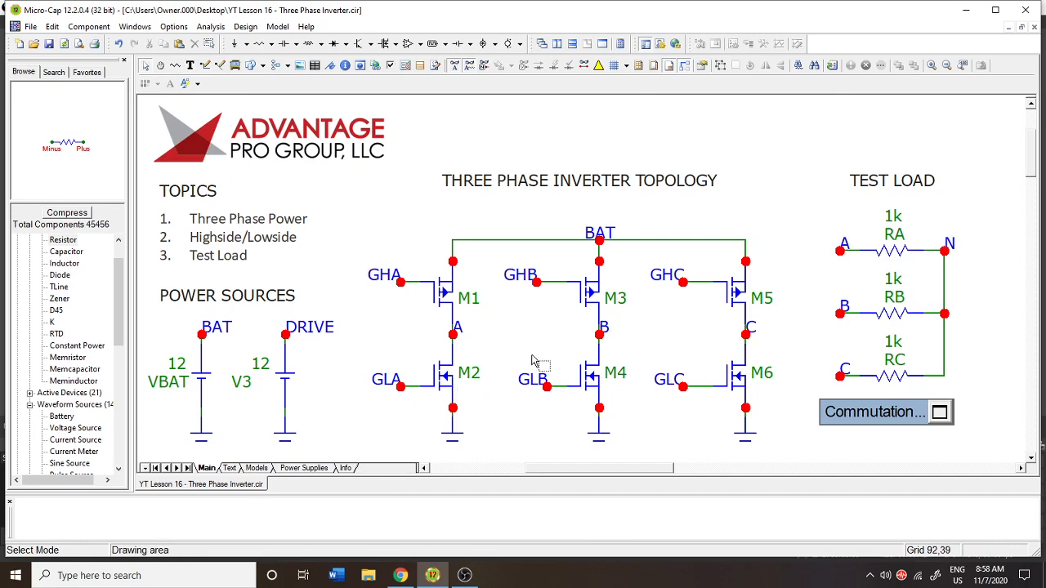
mouse_move(658, 347)
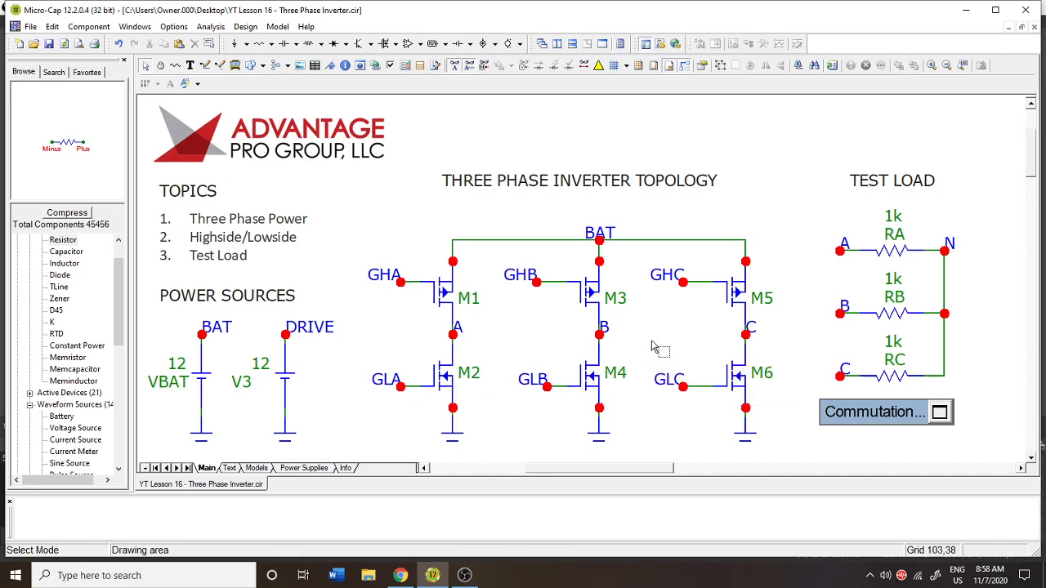
mouse_move(801, 298)
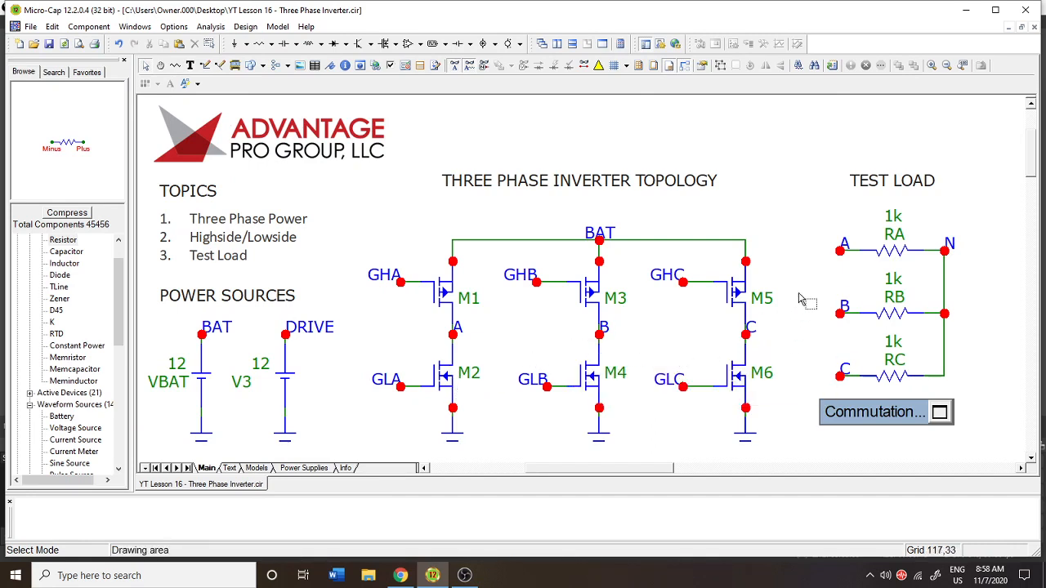
mouse_move(809, 333)
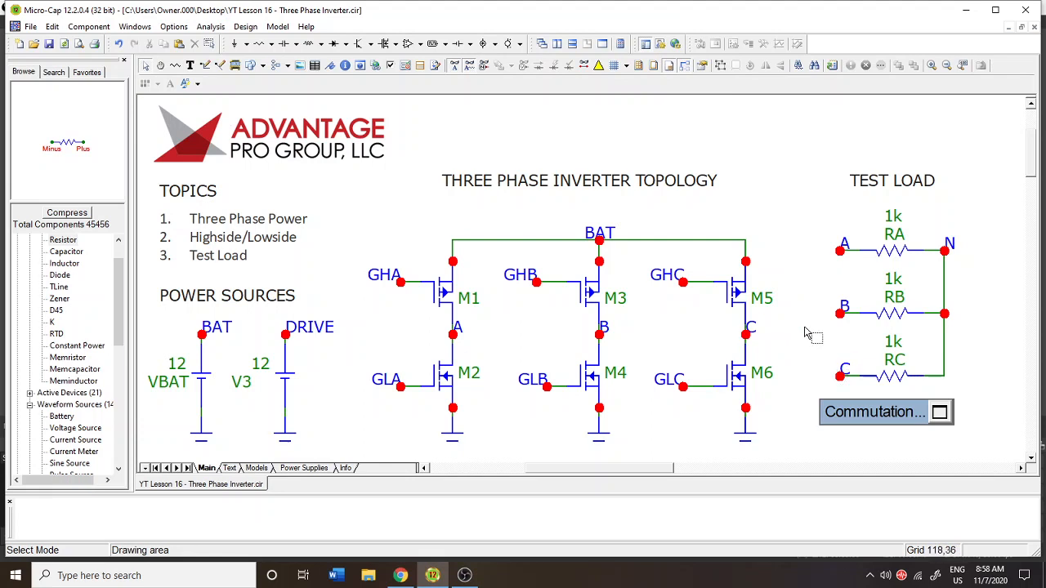
mouse_move(933, 330)
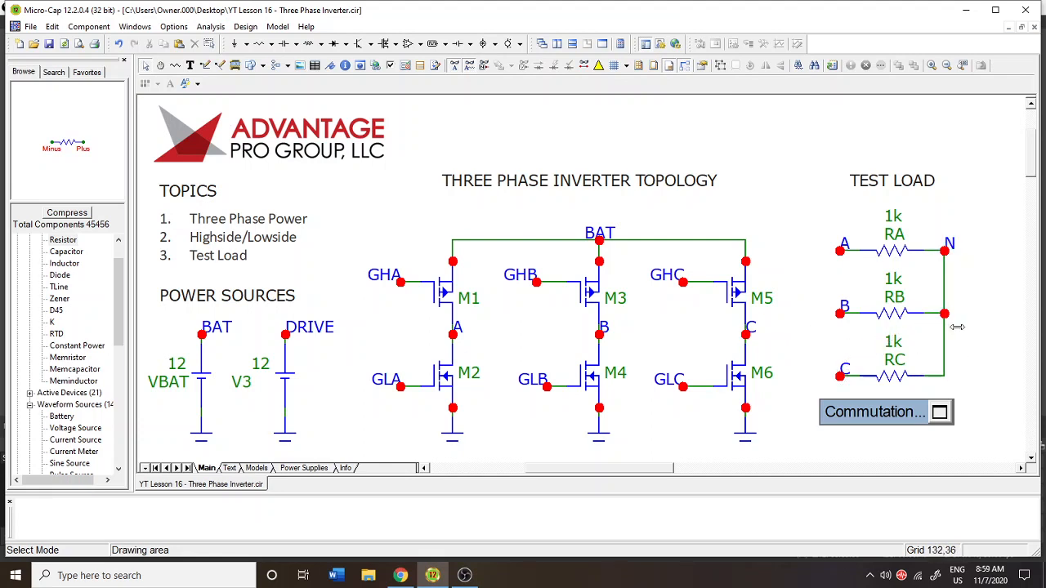
mouse_move(981, 290)
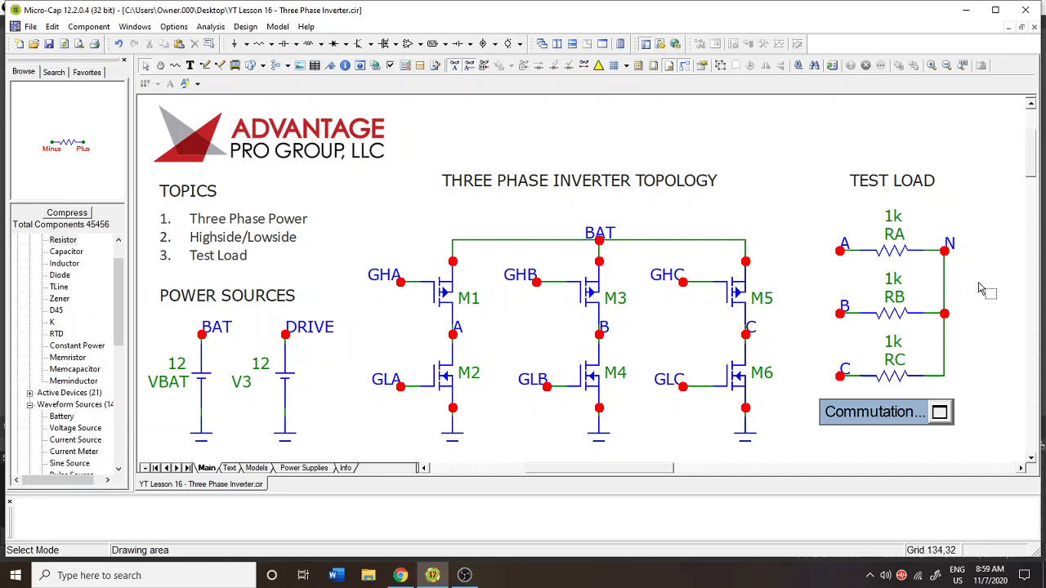
mouse_move(989, 353)
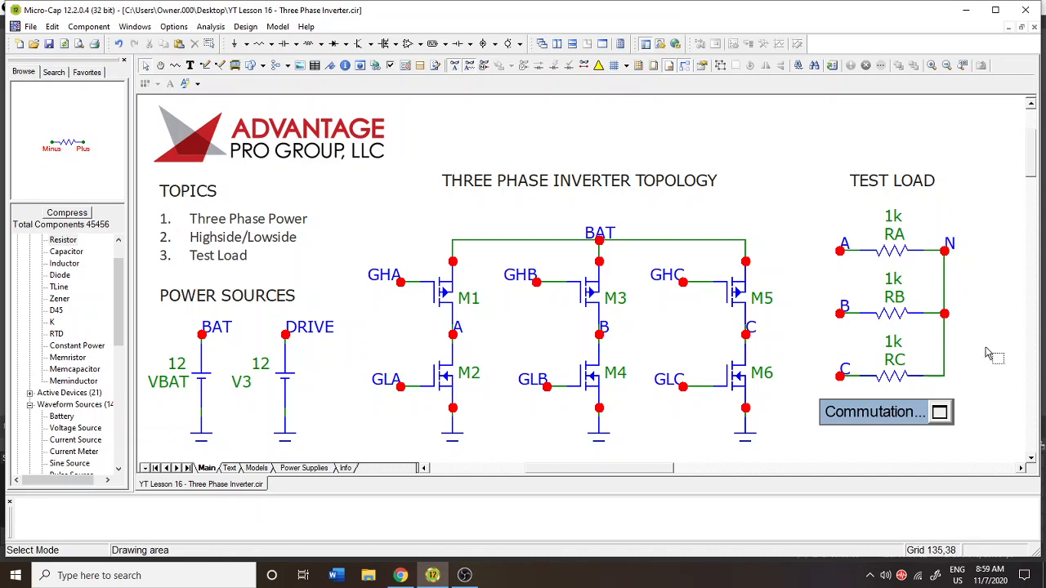
mouse_move(791, 357)
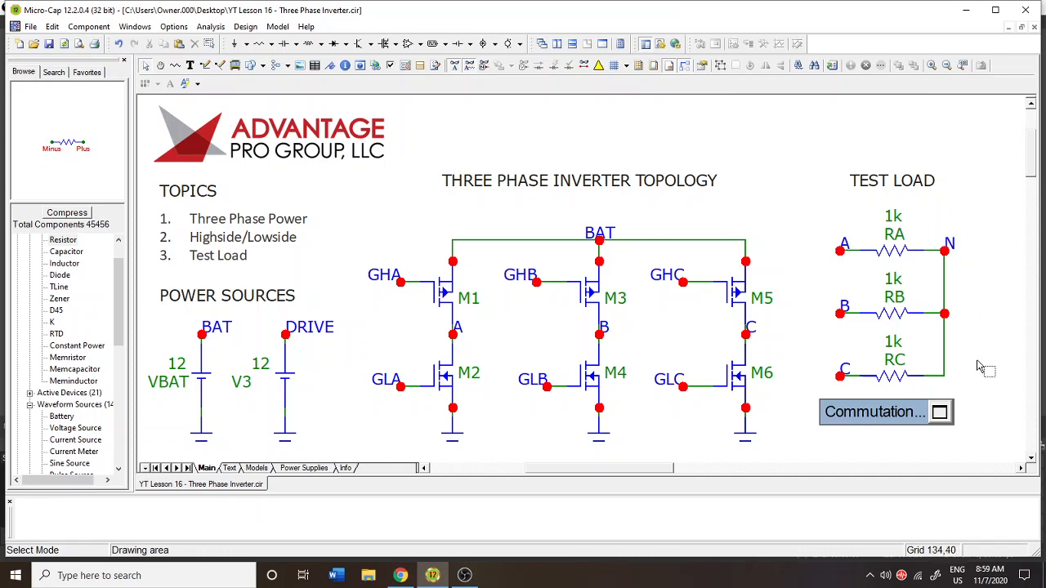
mouse_move(892, 232)
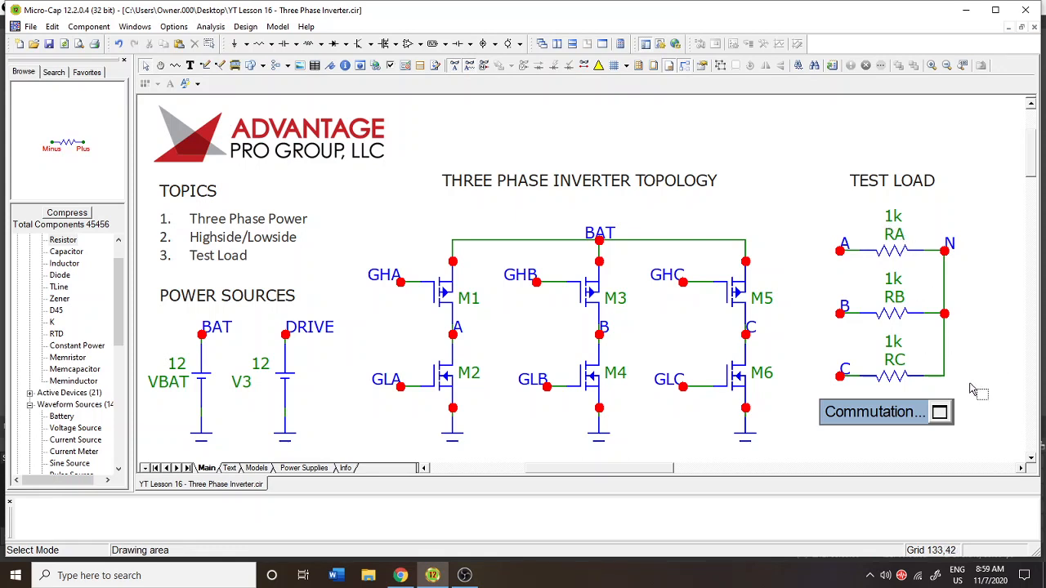
mouse_move(766, 157)
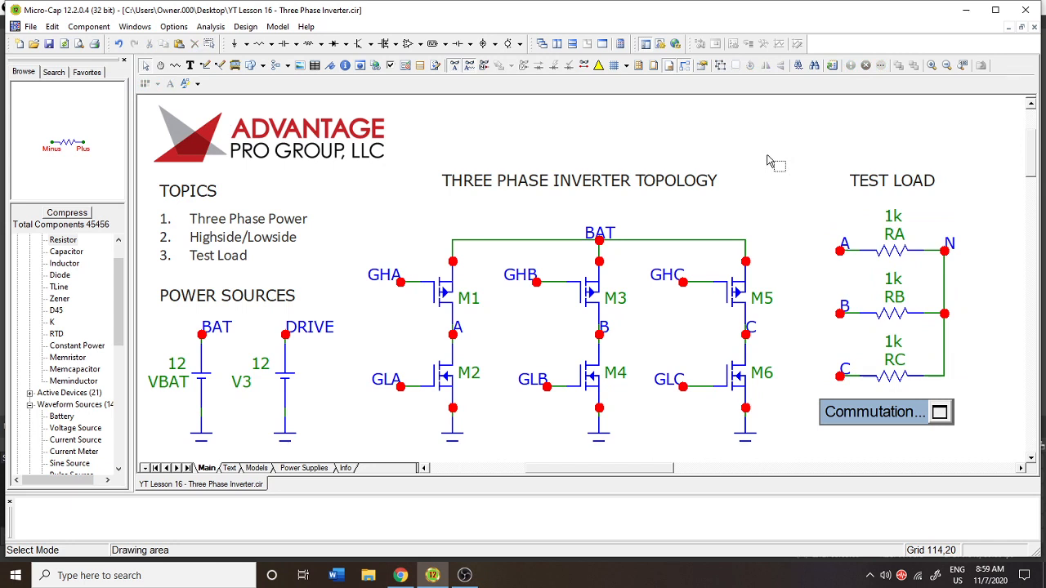
mouse_move(750, 217)
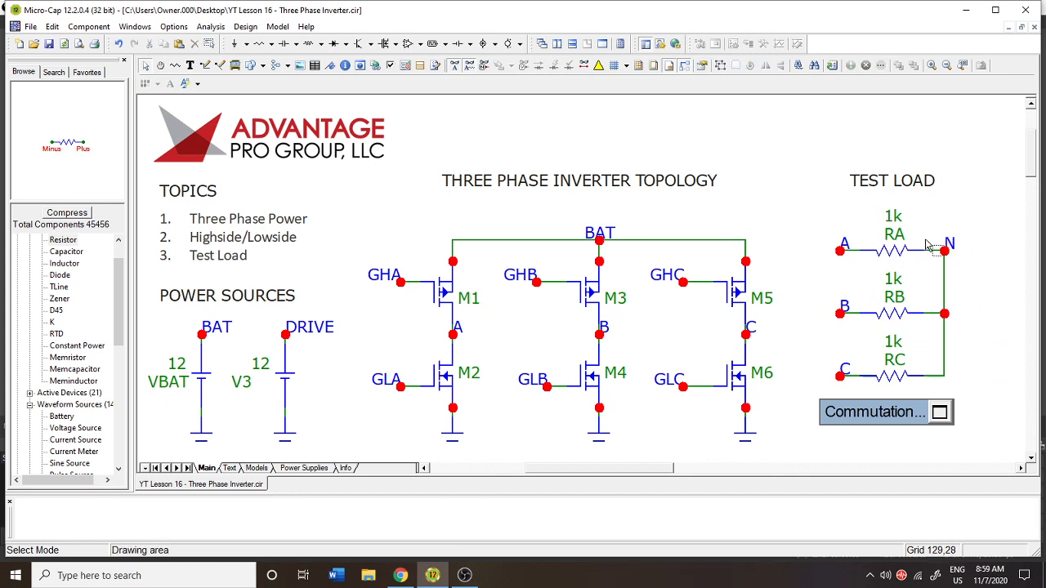
mouse_move(952, 382)
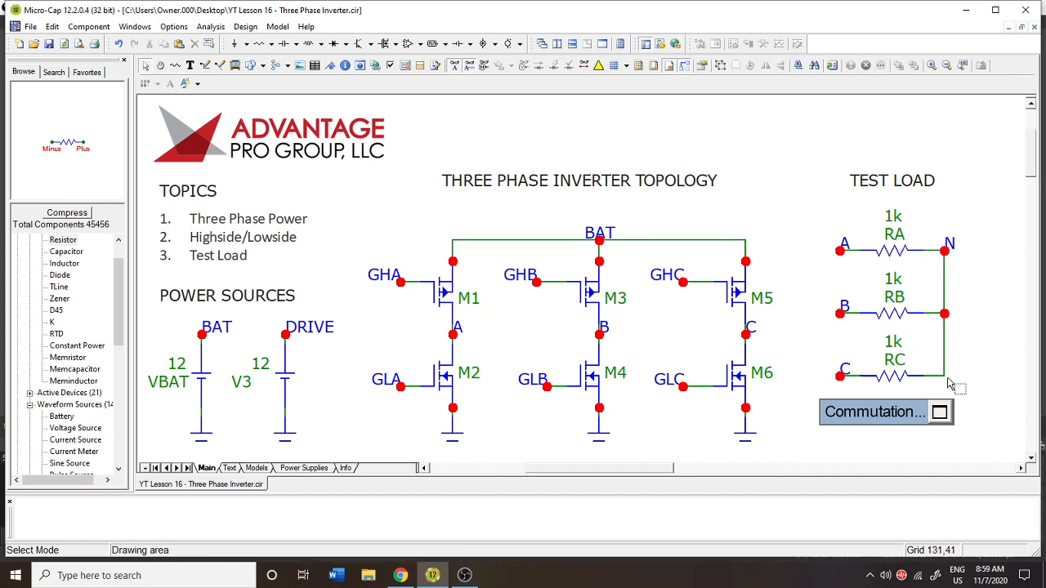
mouse_move(935, 369)
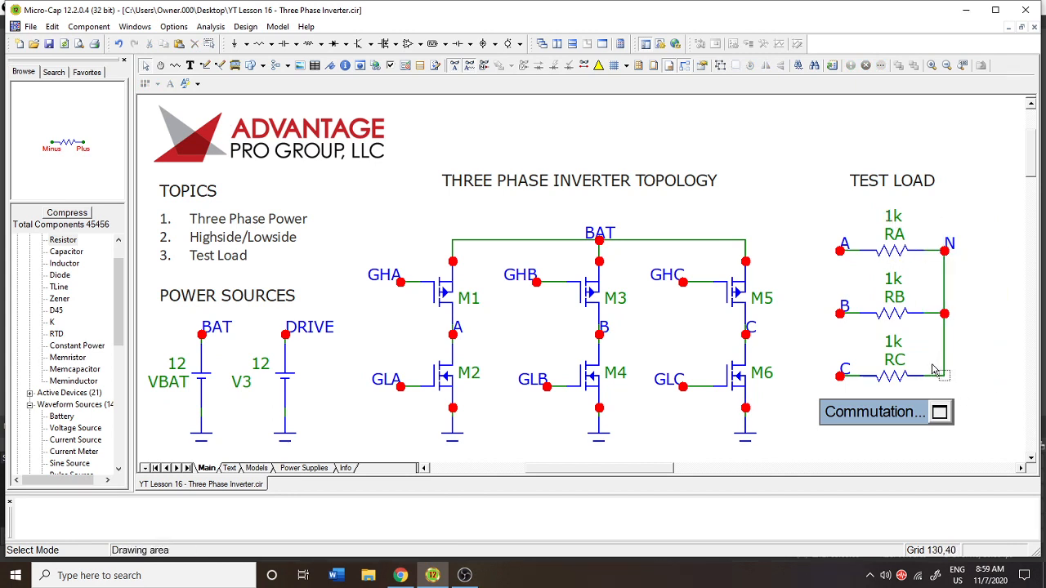
mouse_move(920, 374)
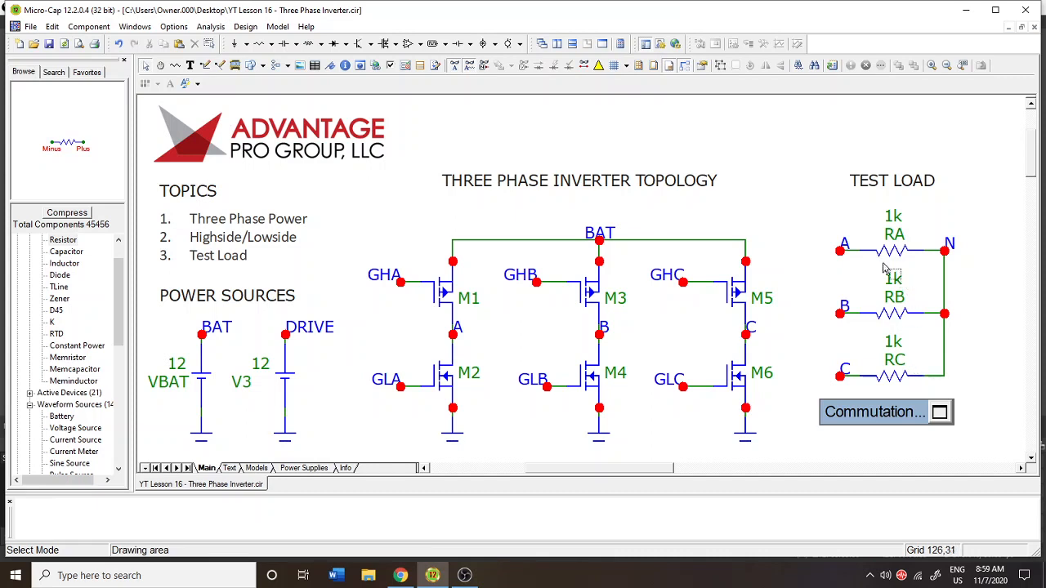
mouse_move(836, 251)
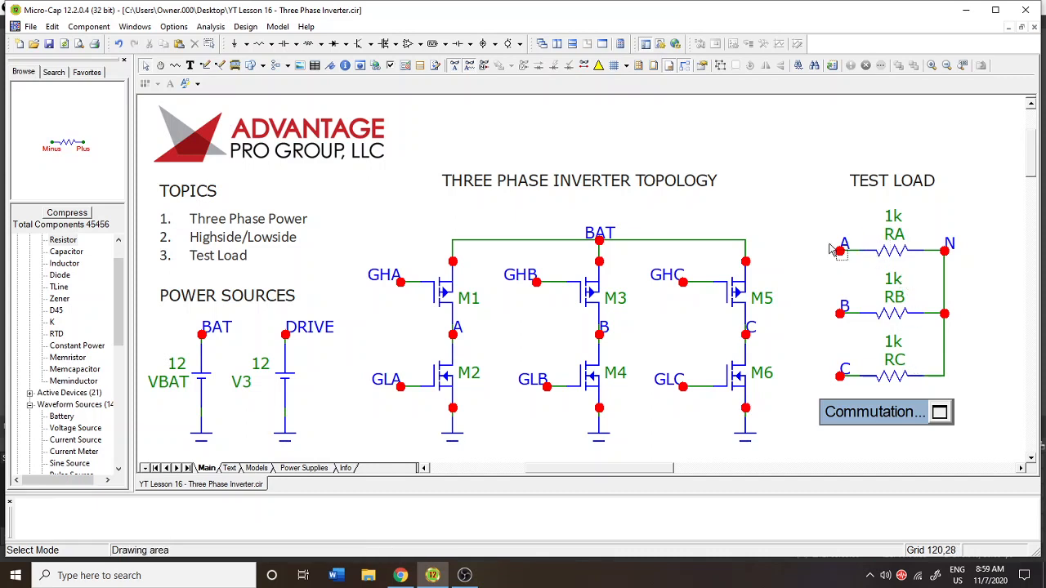
mouse_move(927, 333)
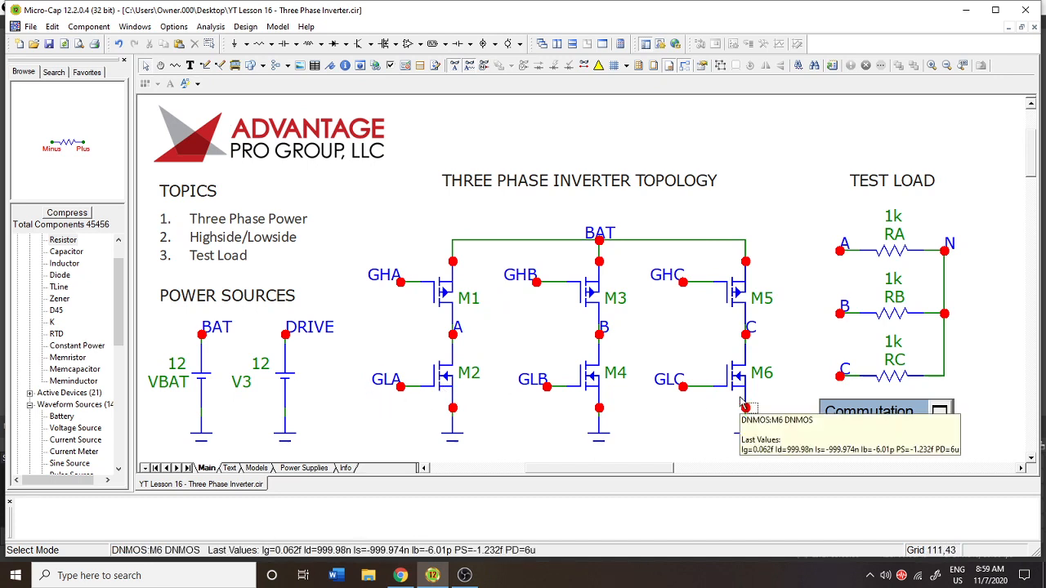
mouse_move(518, 325)
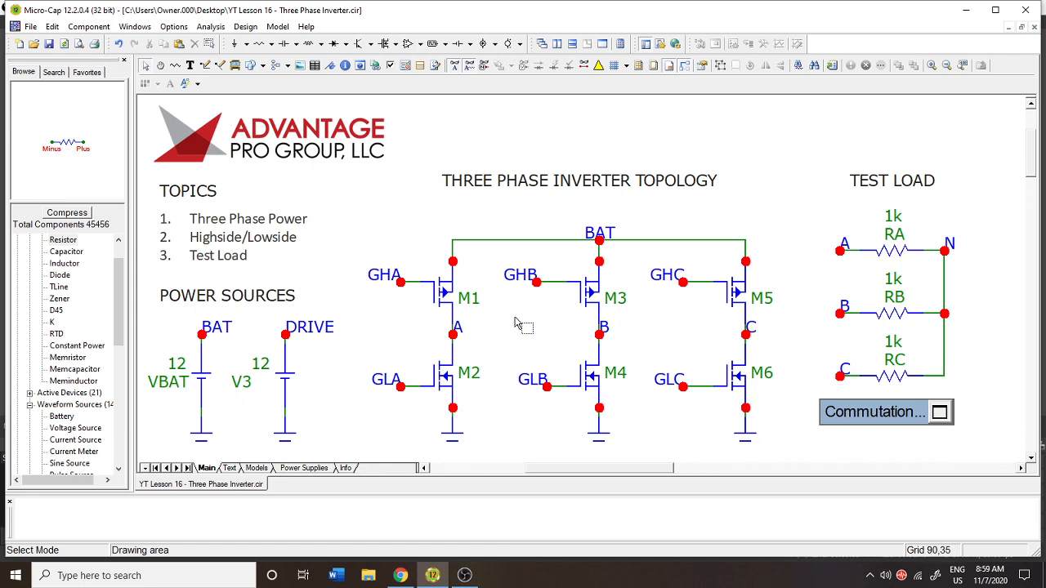
mouse_move(518, 319)
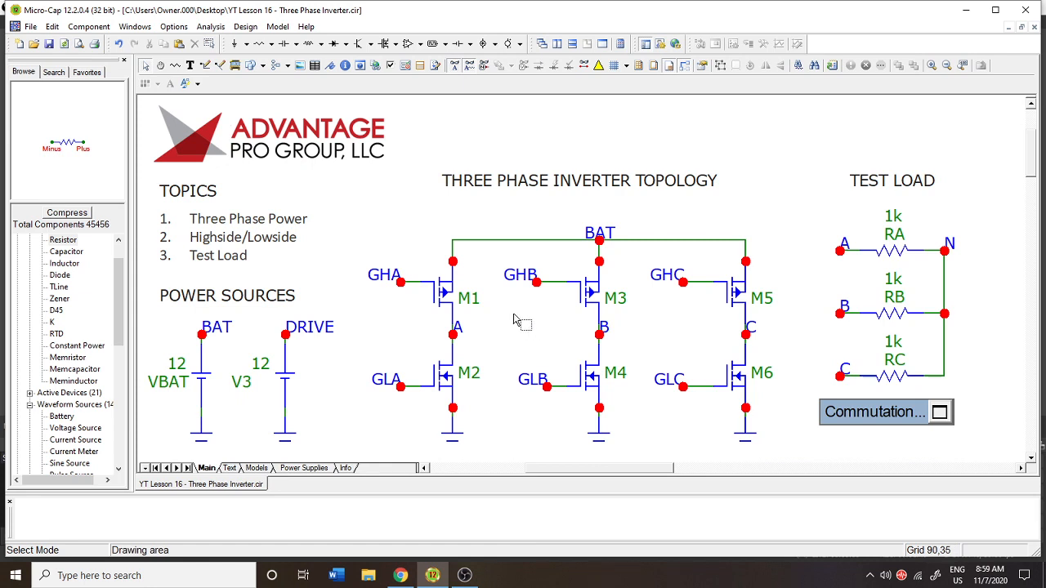
click(441, 297)
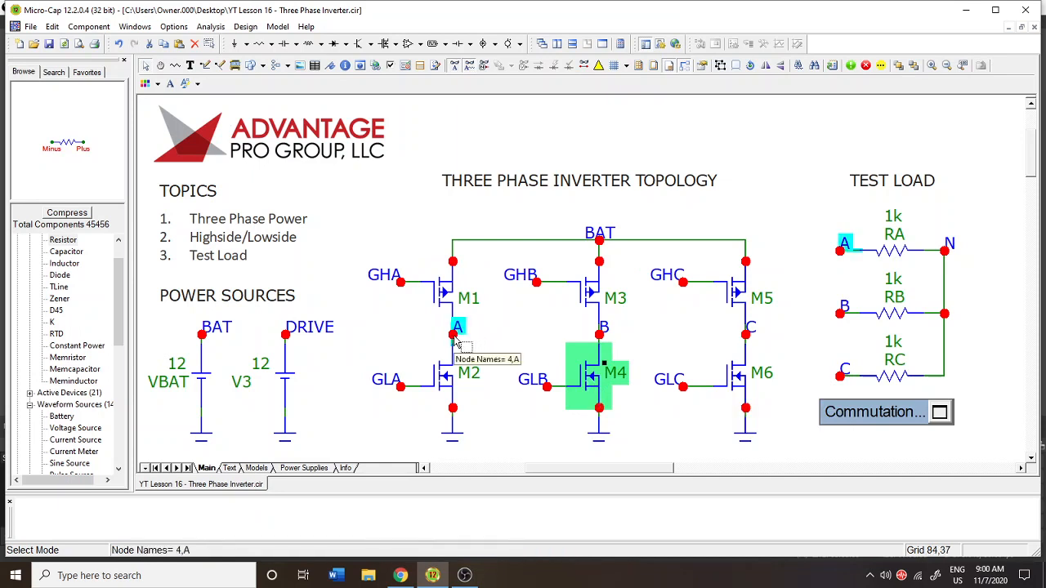
mouse_move(845, 253)
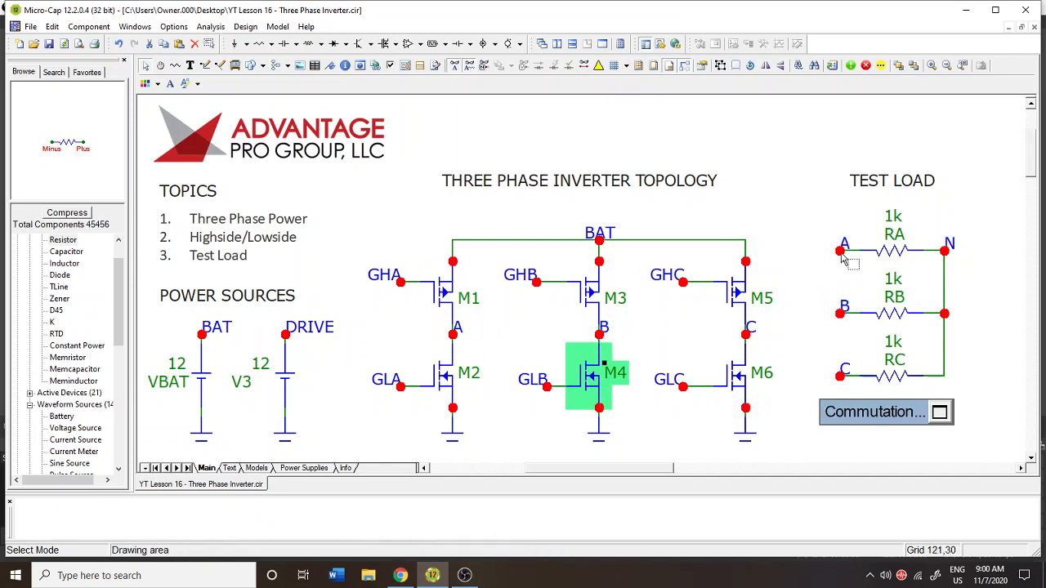
click(946, 251)
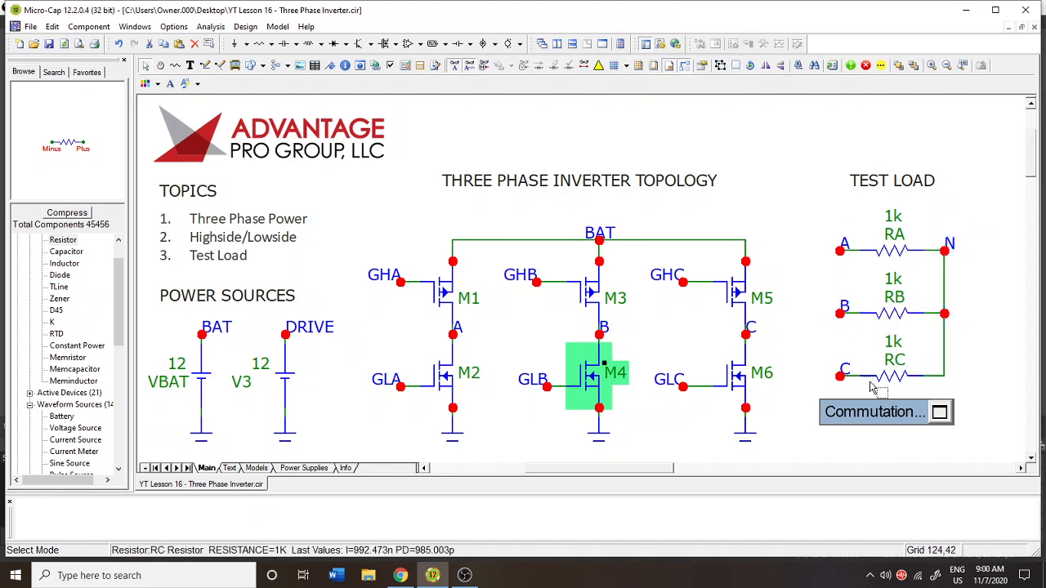
mouse_move(736, 380)
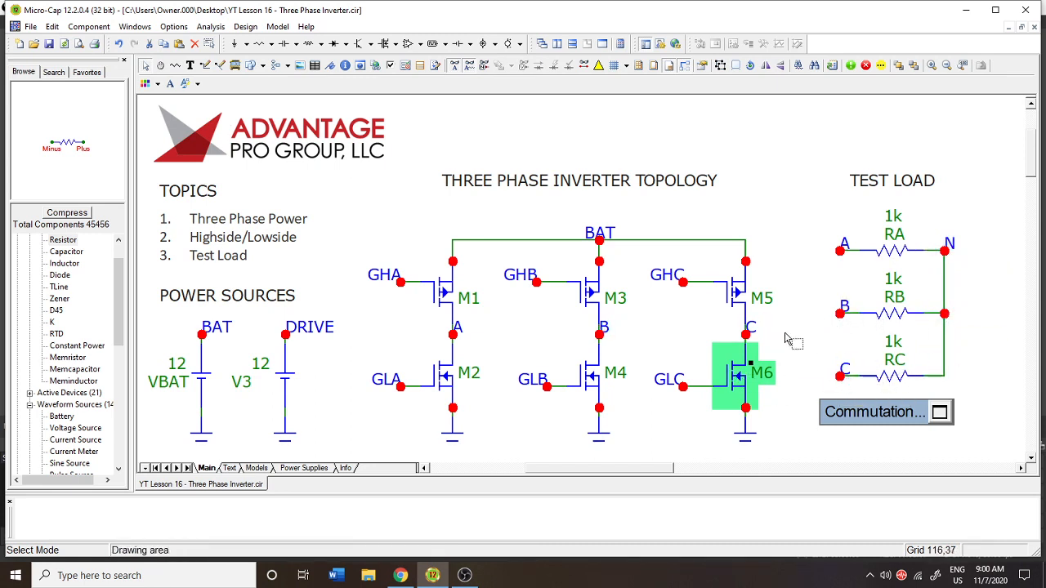
mouse_move(733, 380)
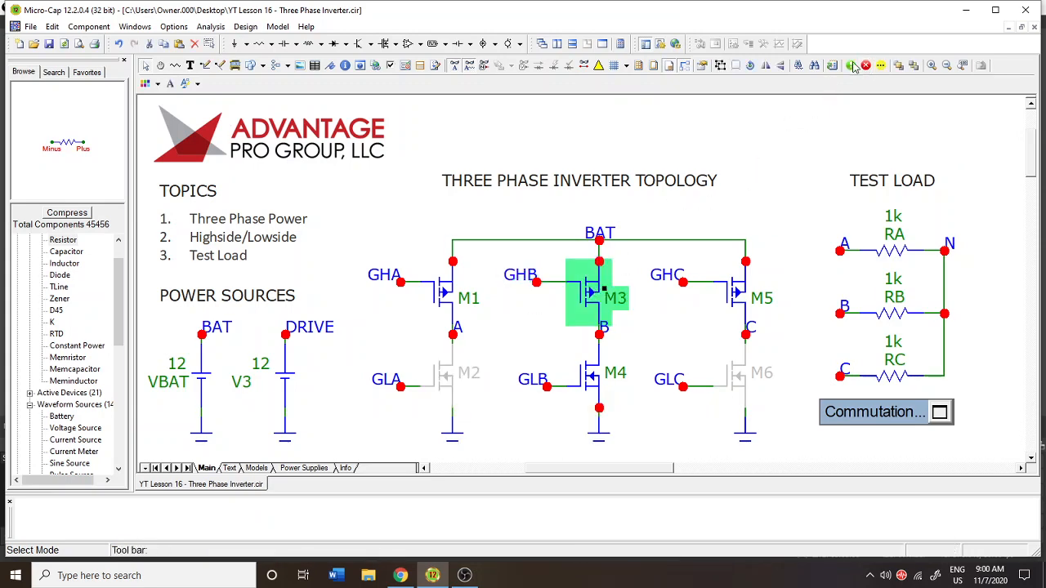
Re-enable all six MOSFETs, tie GHB and GHC to BAT, and ground GLA and GLC
click(865, 65)
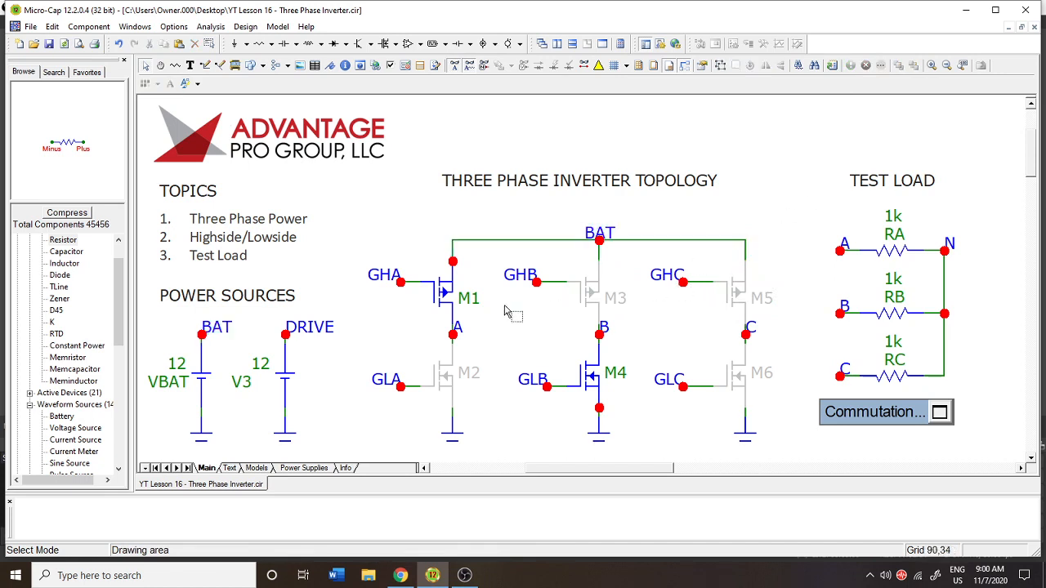
click(588, 375)
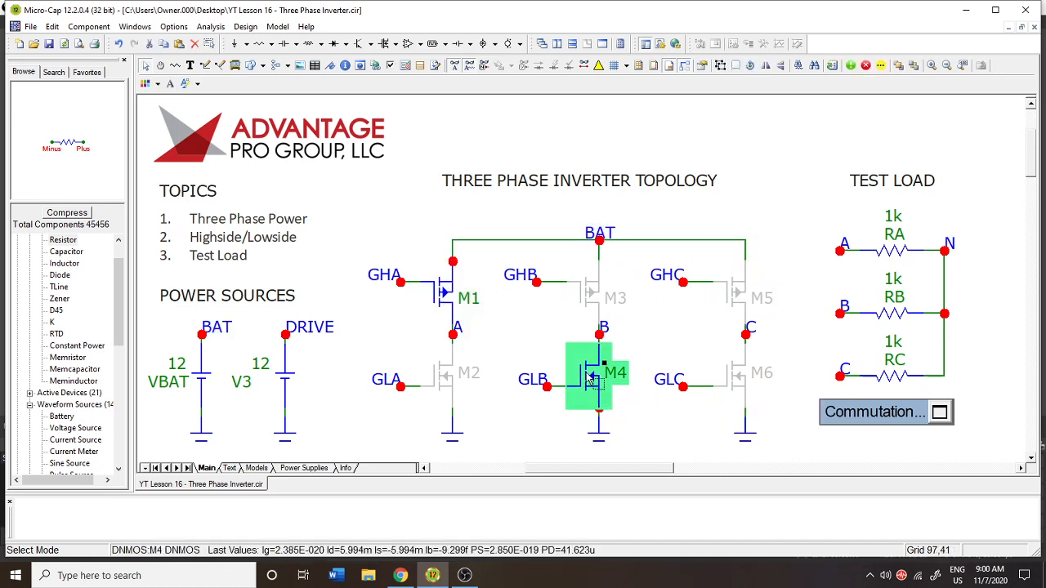
click(621, 147)
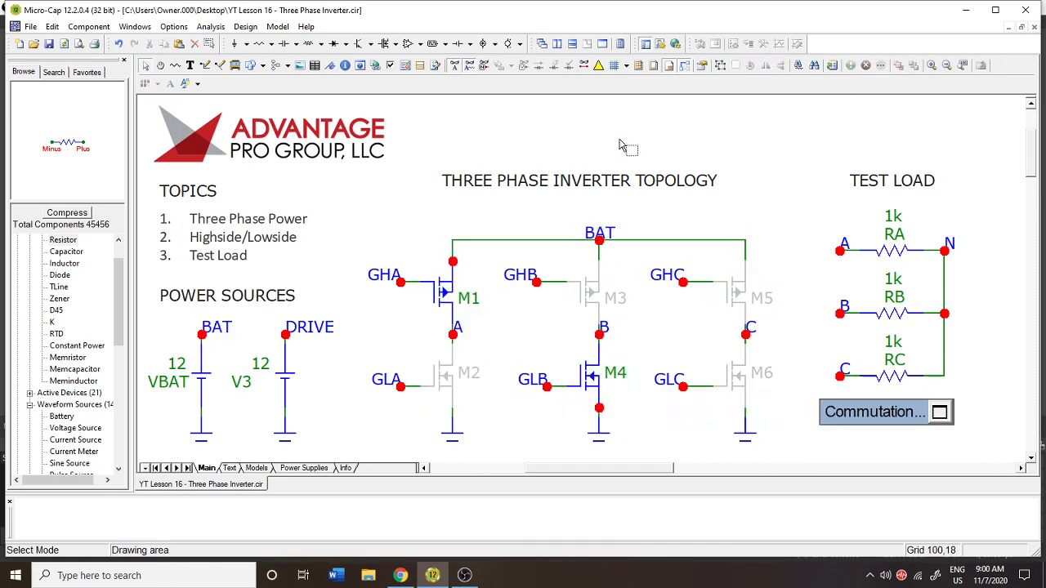
click(588, 294)
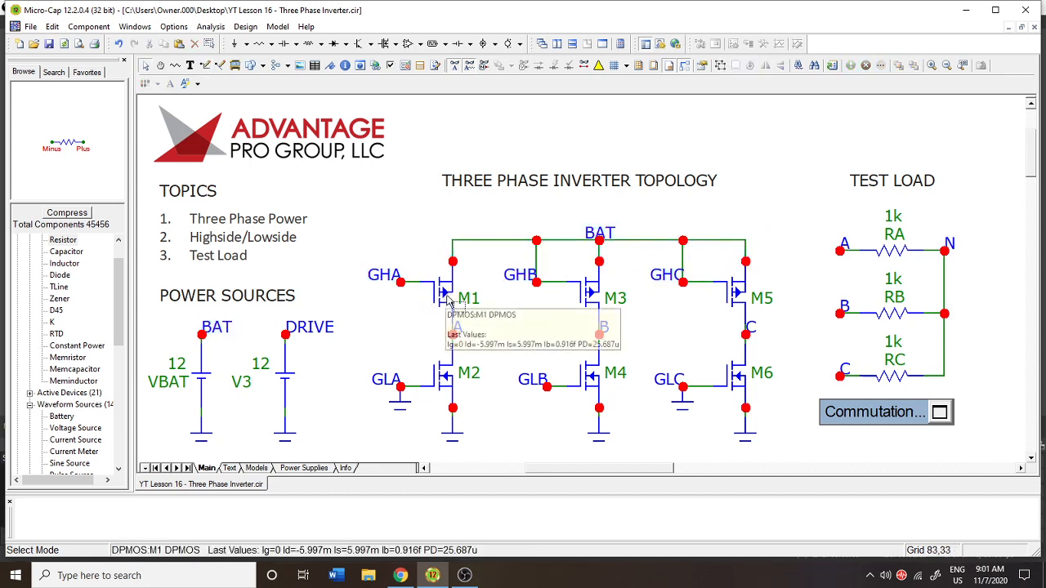
click(443, 293)
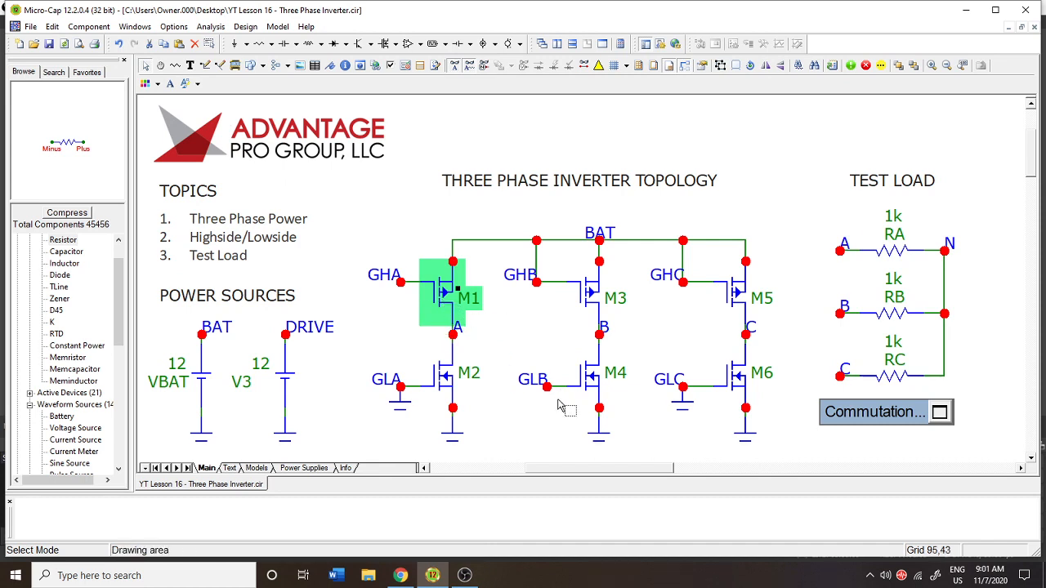
mouse_move(599, 371)
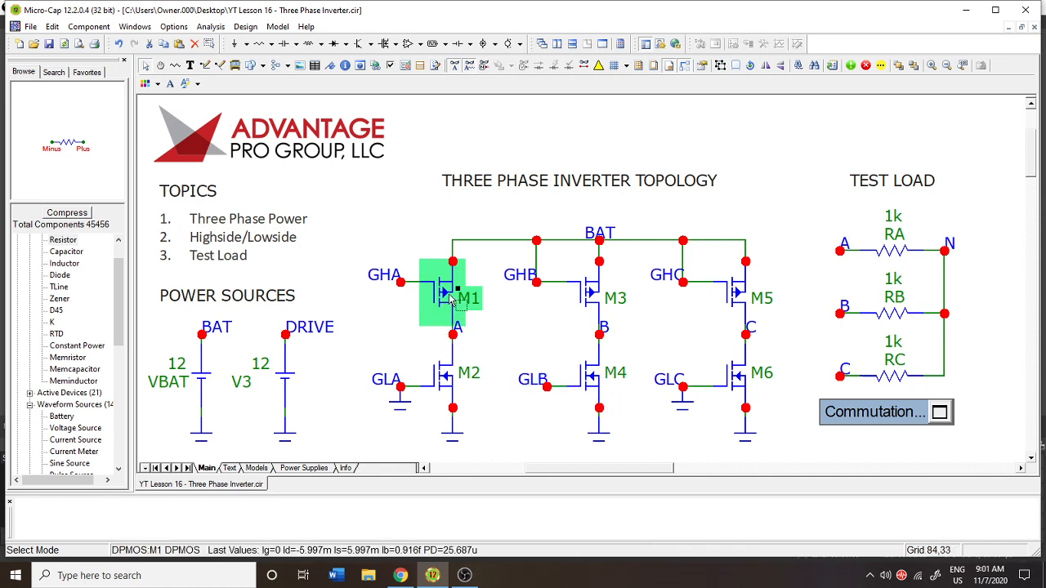
mouse_move(555, 373)
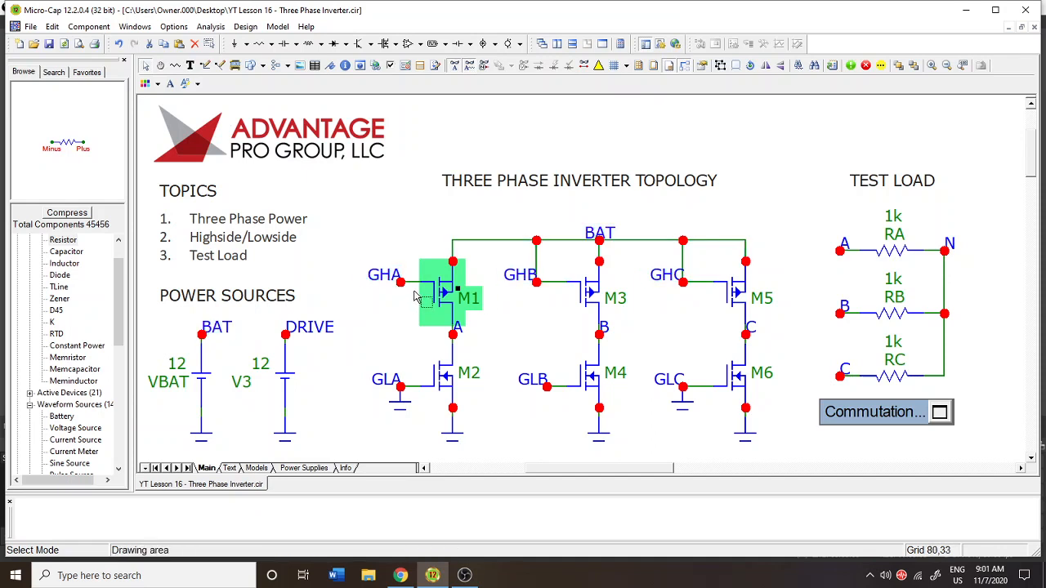
mouse_move(407, 315)
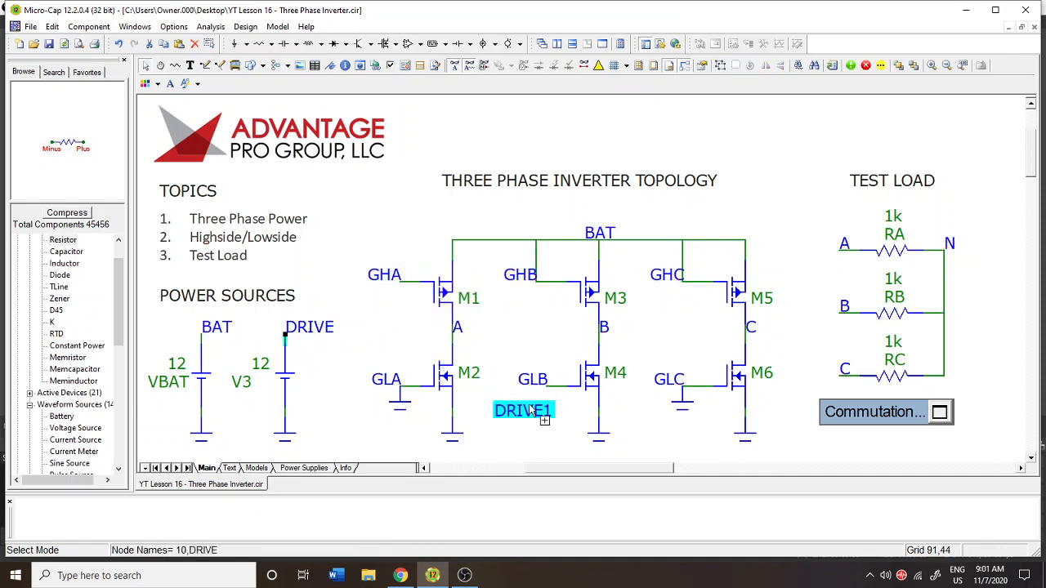
Name the GLB gate node label DRIVE and anchor it to the Right
double_click(523, 410)
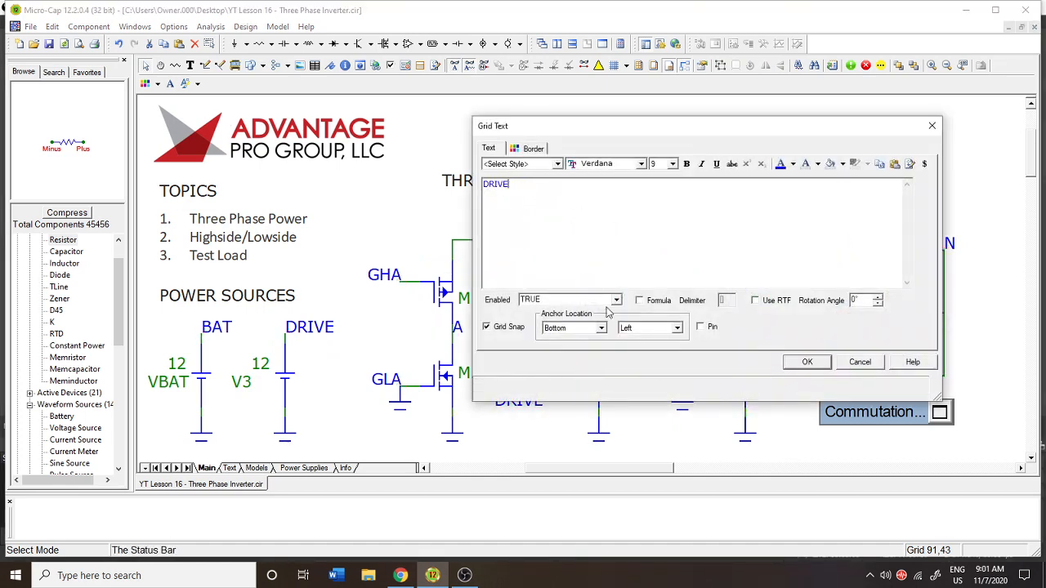
click(807, 362)
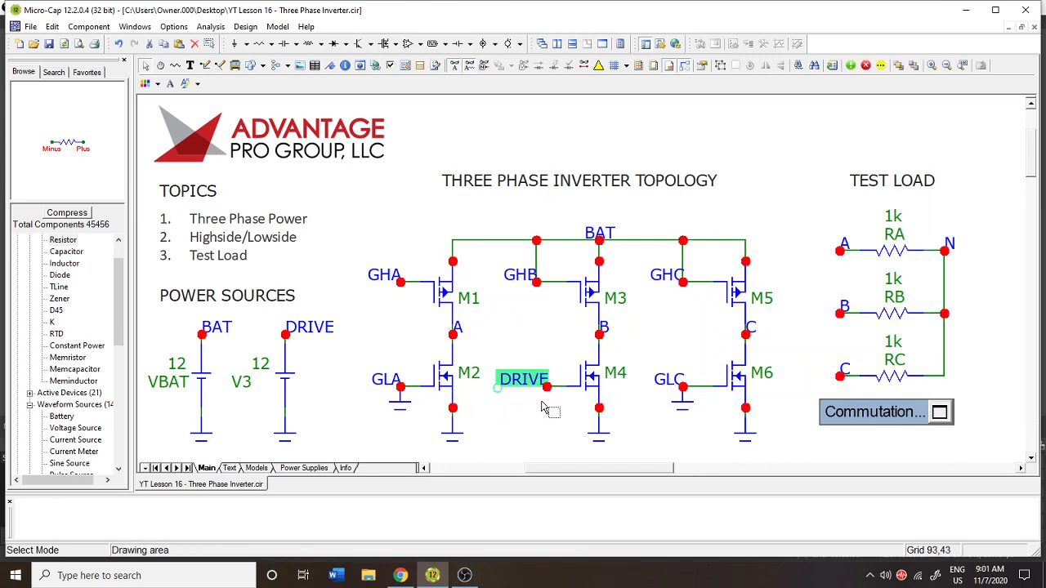
double_click(521, 378)
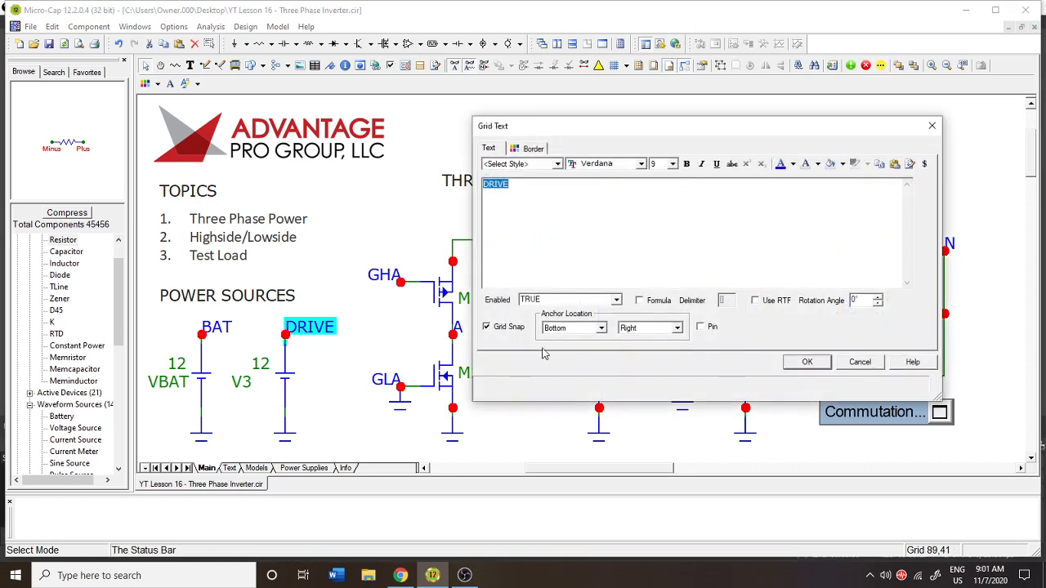
click(806, 361)
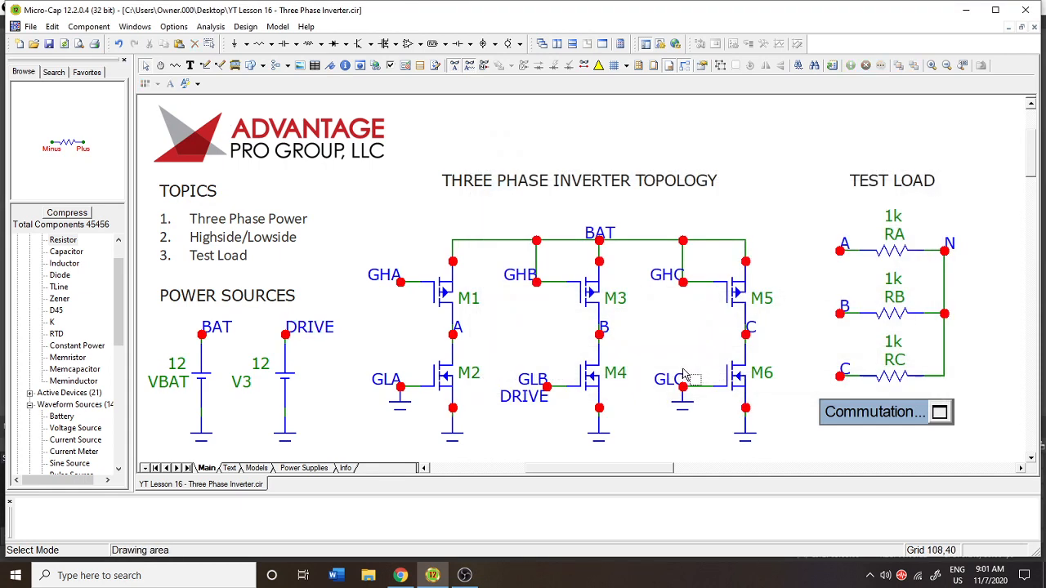
mouse_move(492, 400)
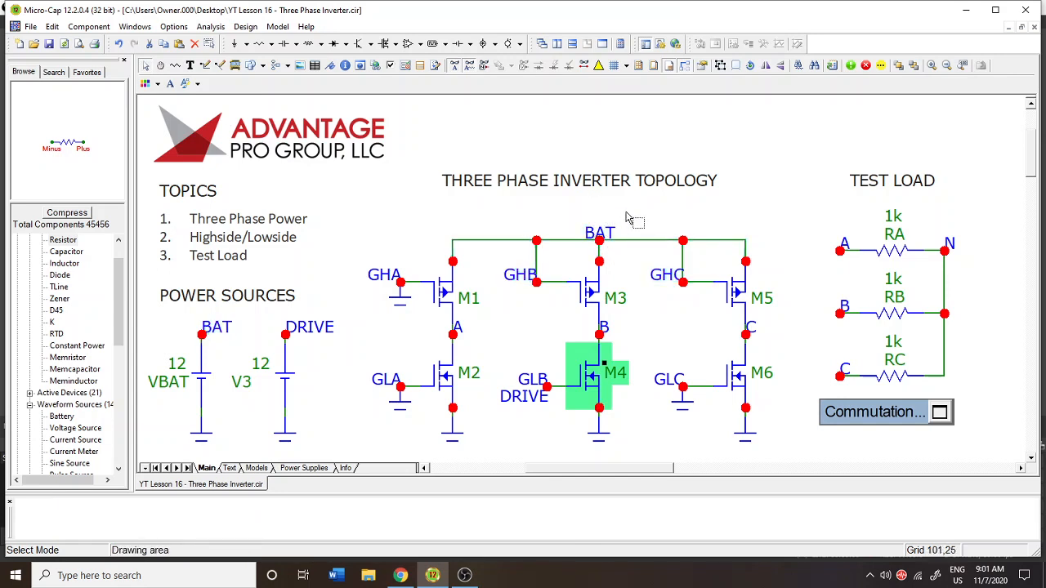
mouse_move(209, 378)
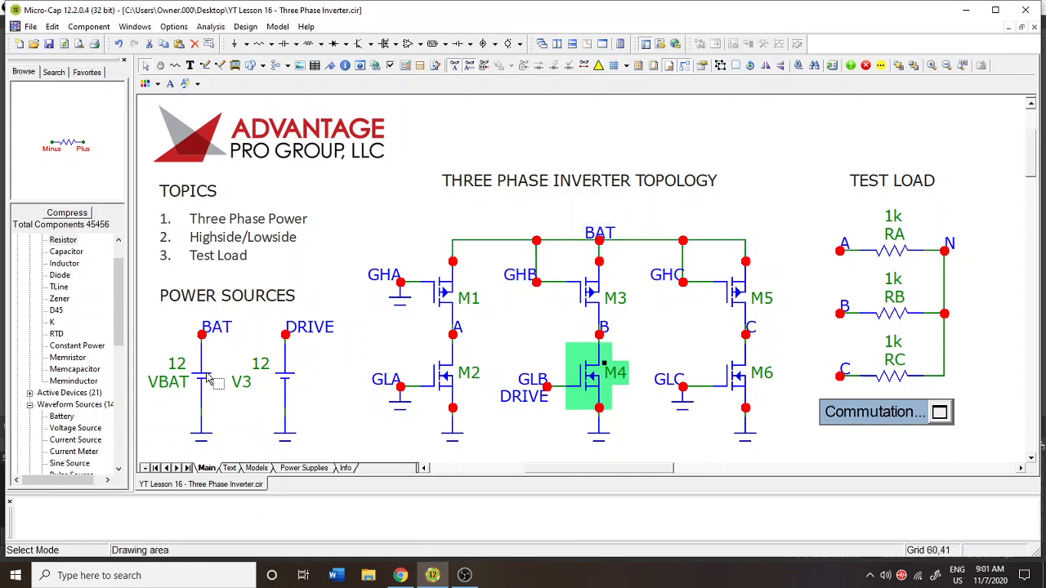
Highlight the BAT net to confirm which gates, including M4's GLB DRIVE, are tied high
click(602, 241)
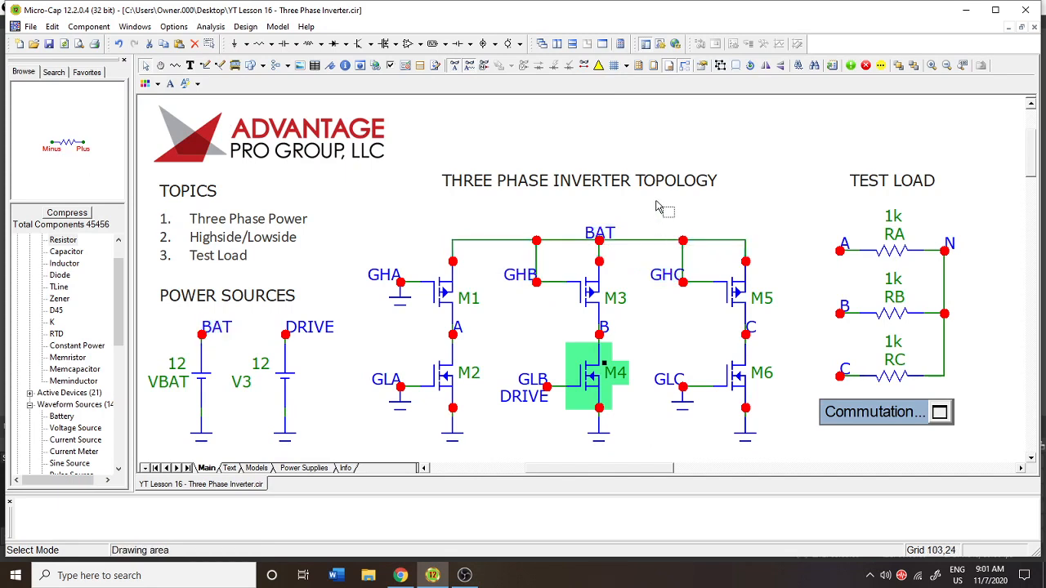
mouse_move(624, 220)
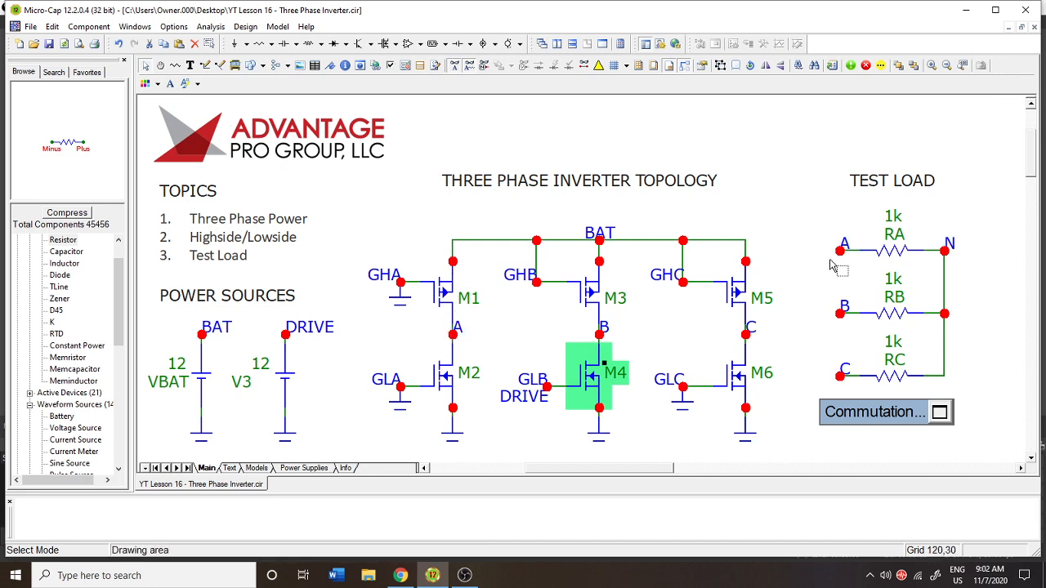
mouse_move(921, 284)
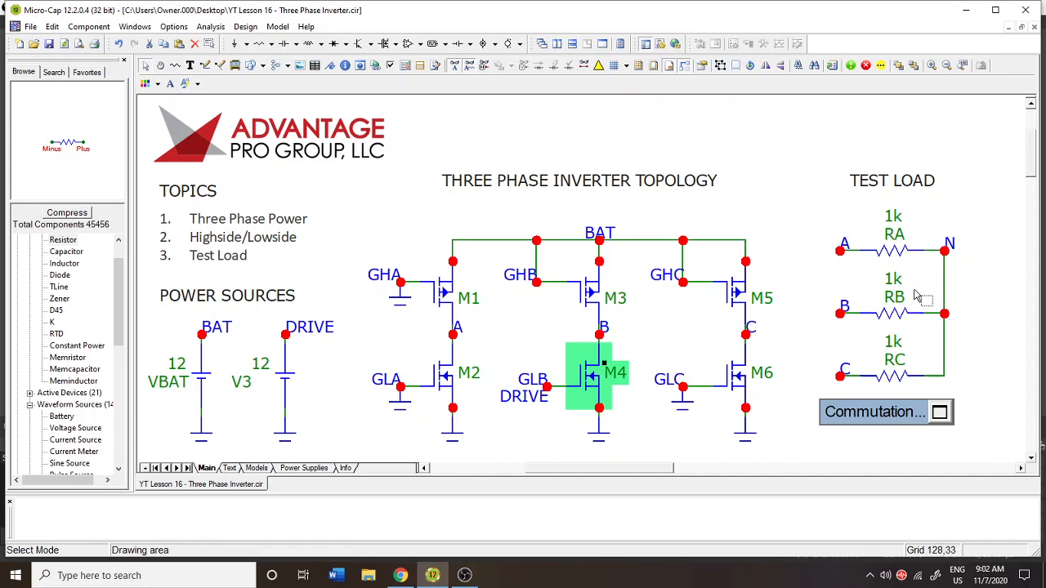
click(599, 241)
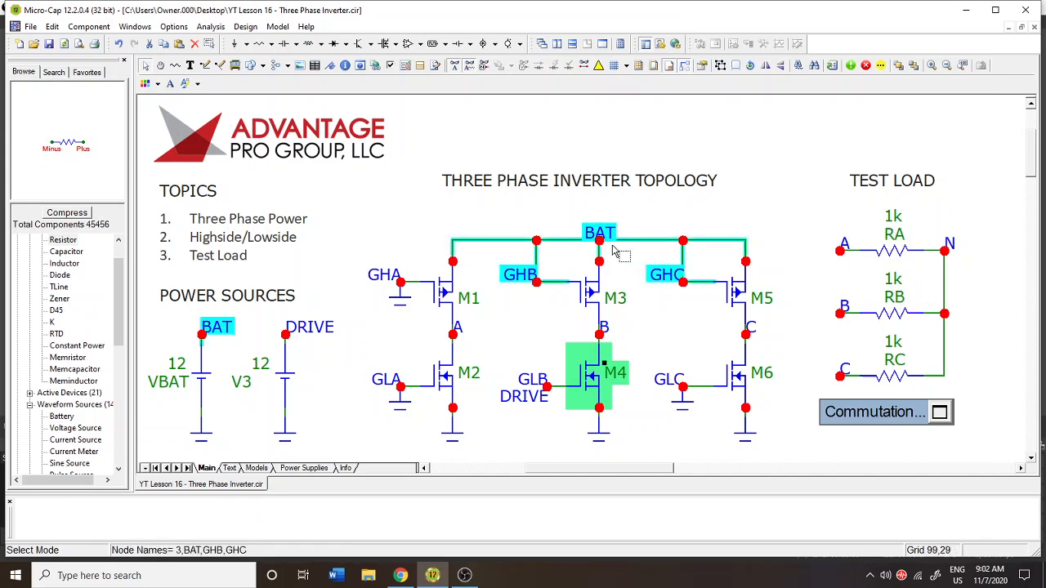
click(736, 261)
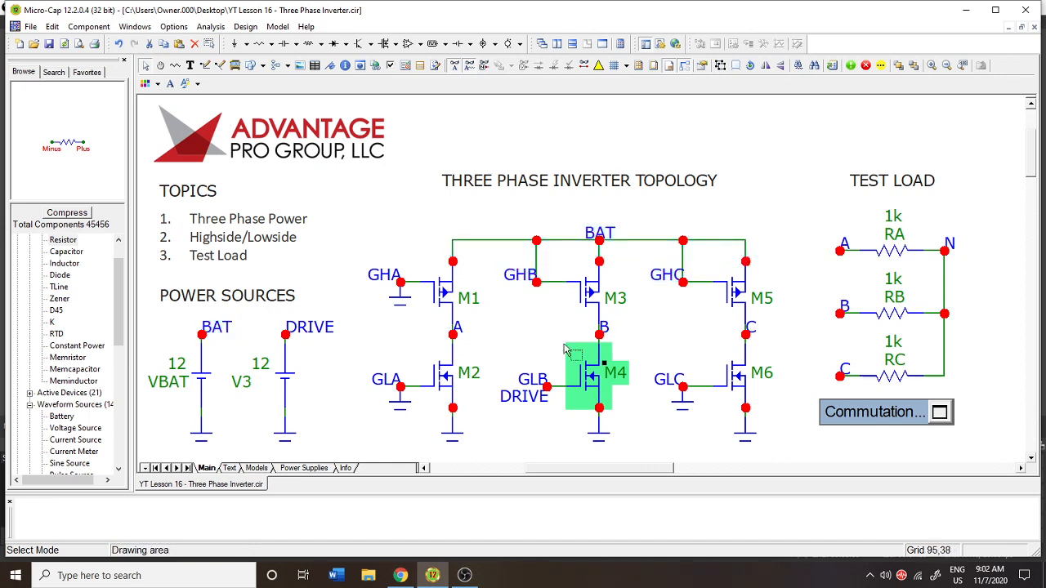
Run a transient analysis and show DC currents, about 6 mA through M1, M4, RA, RB
click(210, 26)
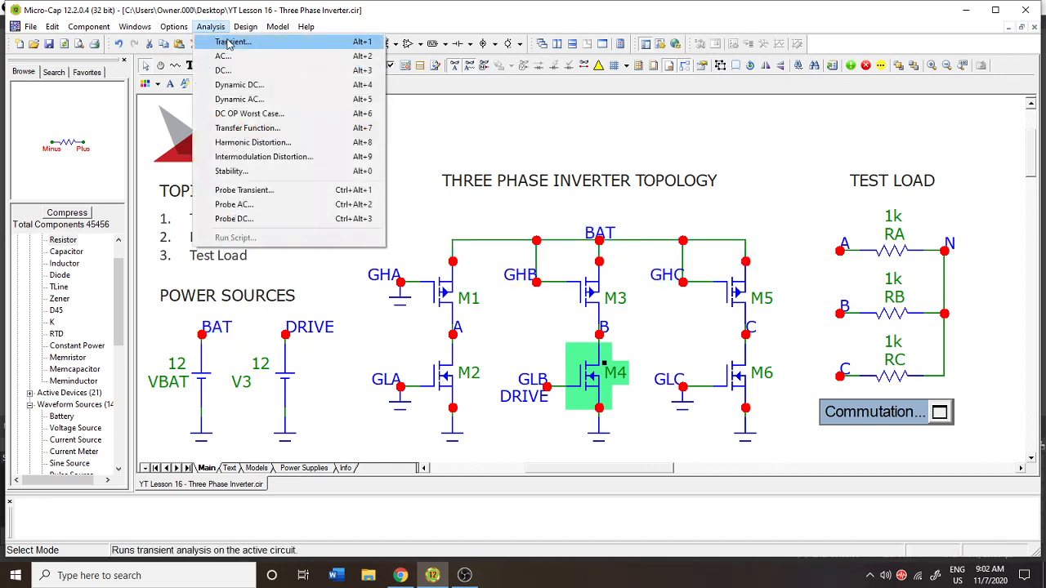
click(233, 42)
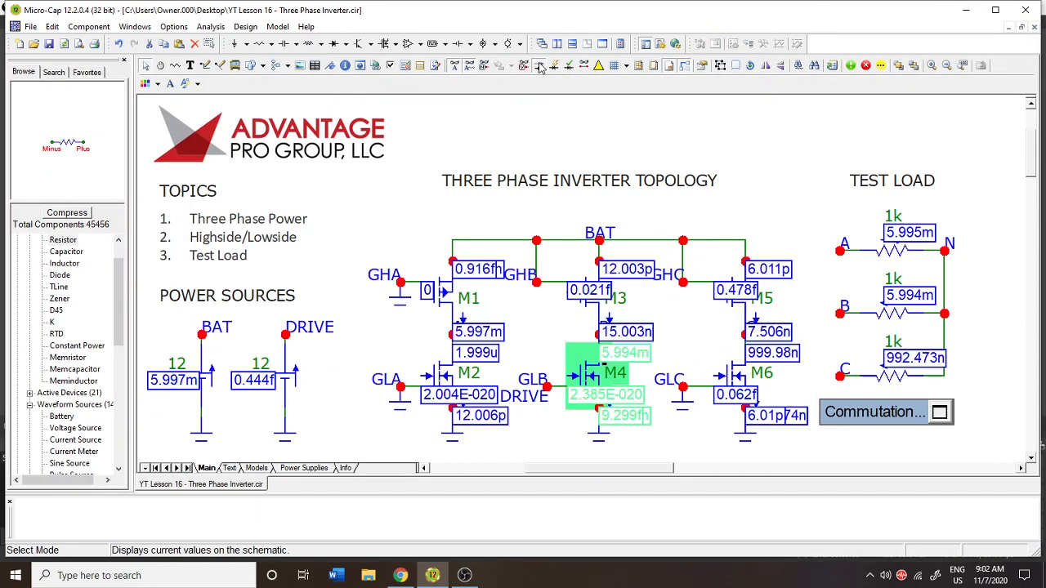
mouse_move(744, 167)
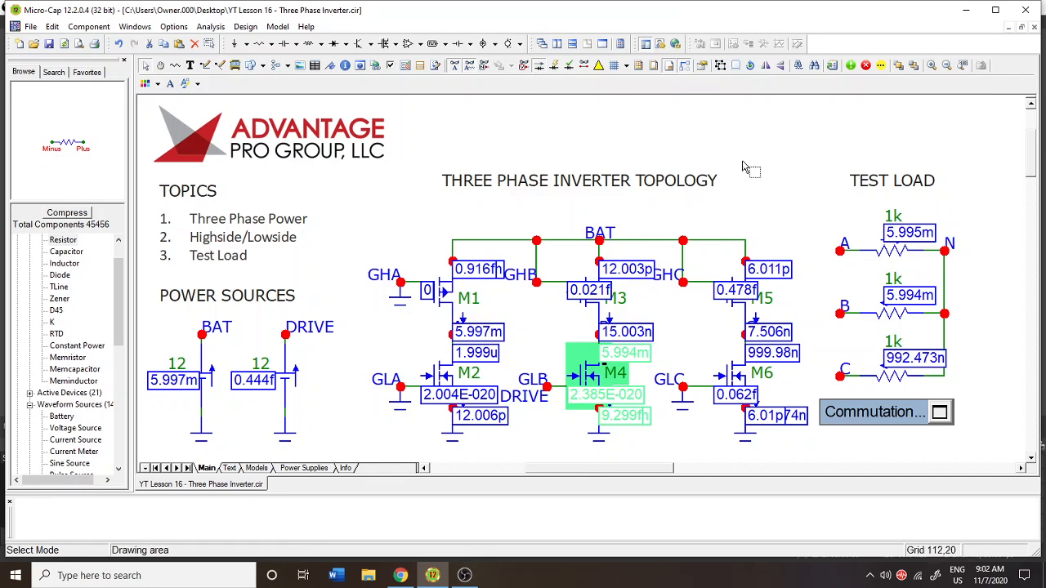
mouse_move(895, 217)
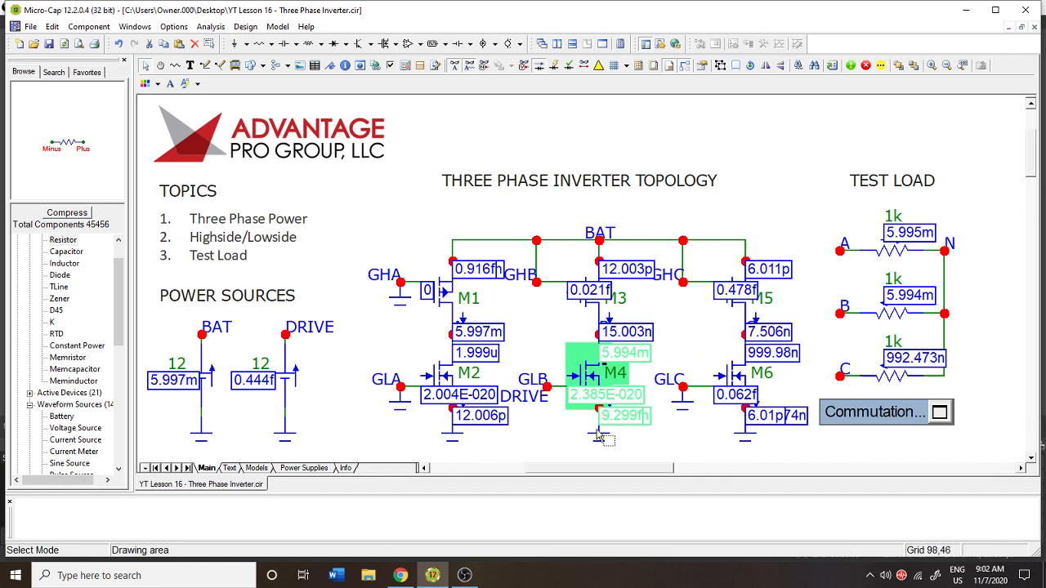
mouse_move(602, 427)
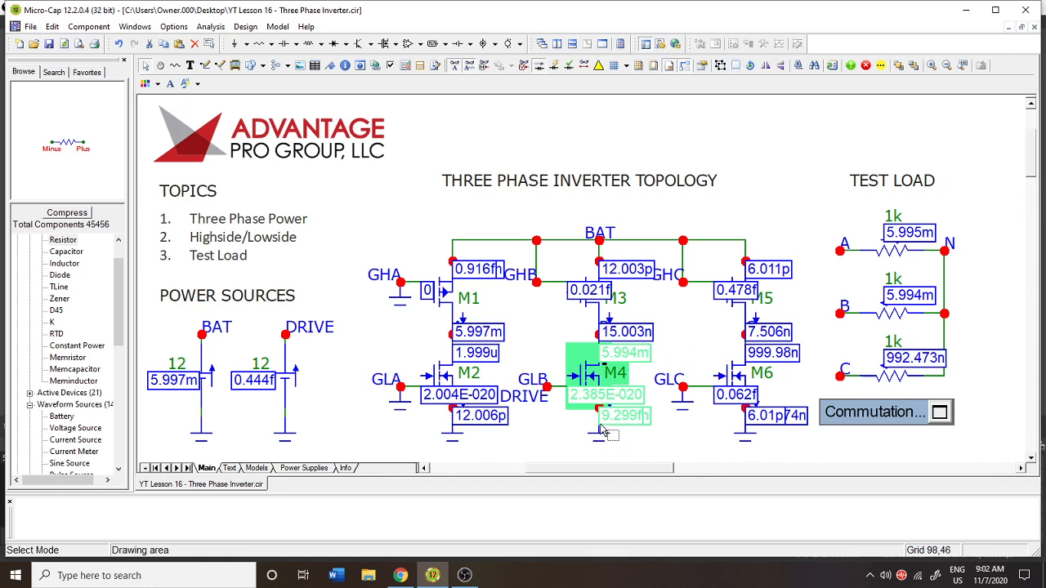
click(845, 313)
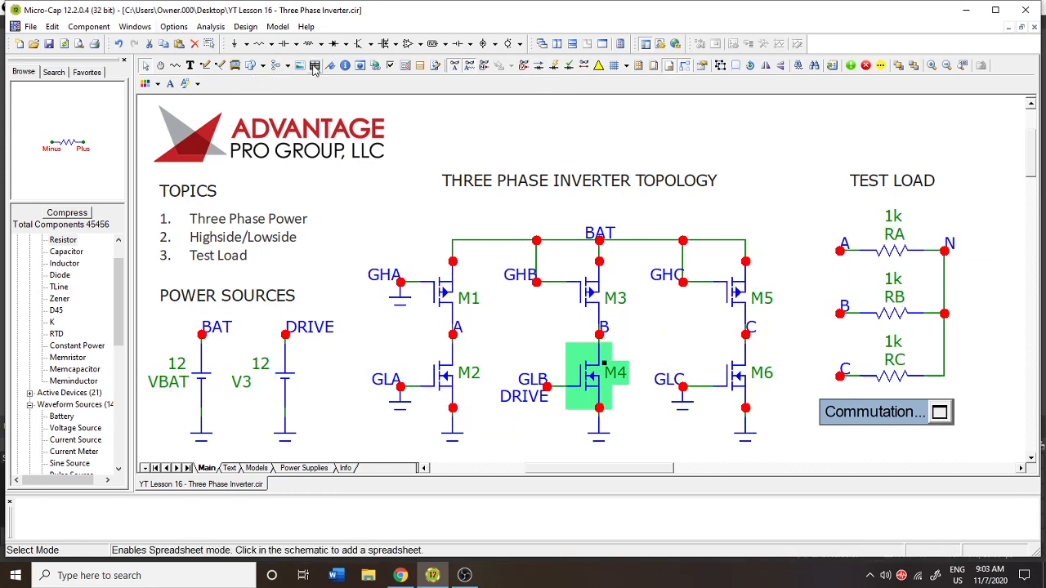
mouse_move(313, 66)
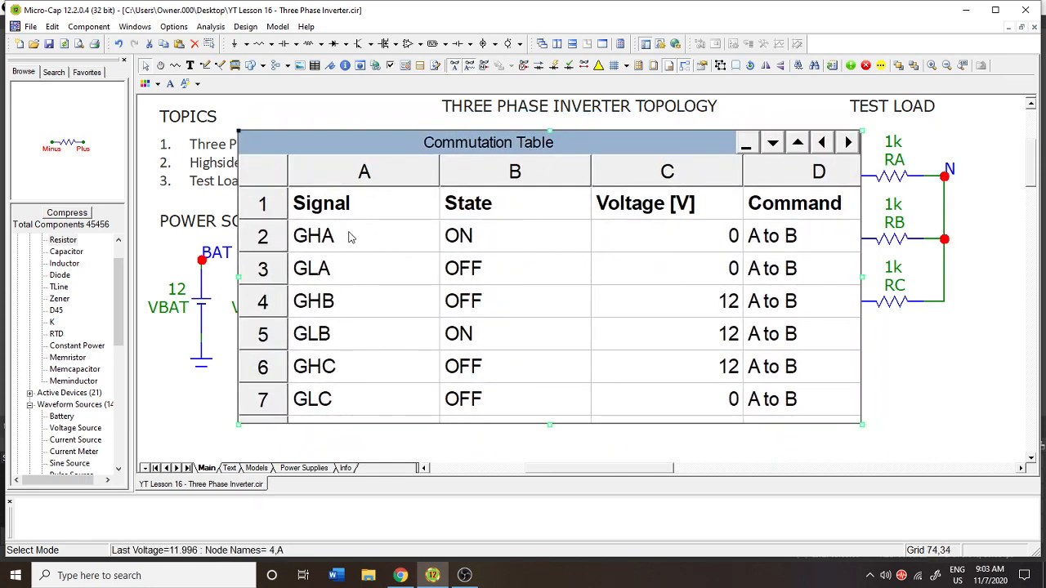
click(515, 236)
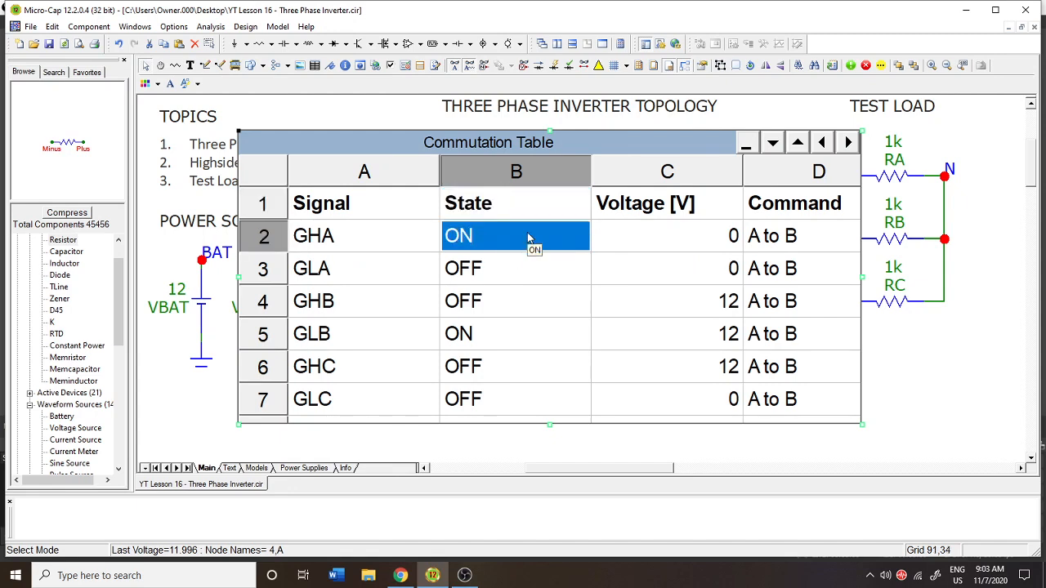
click(667, 236)
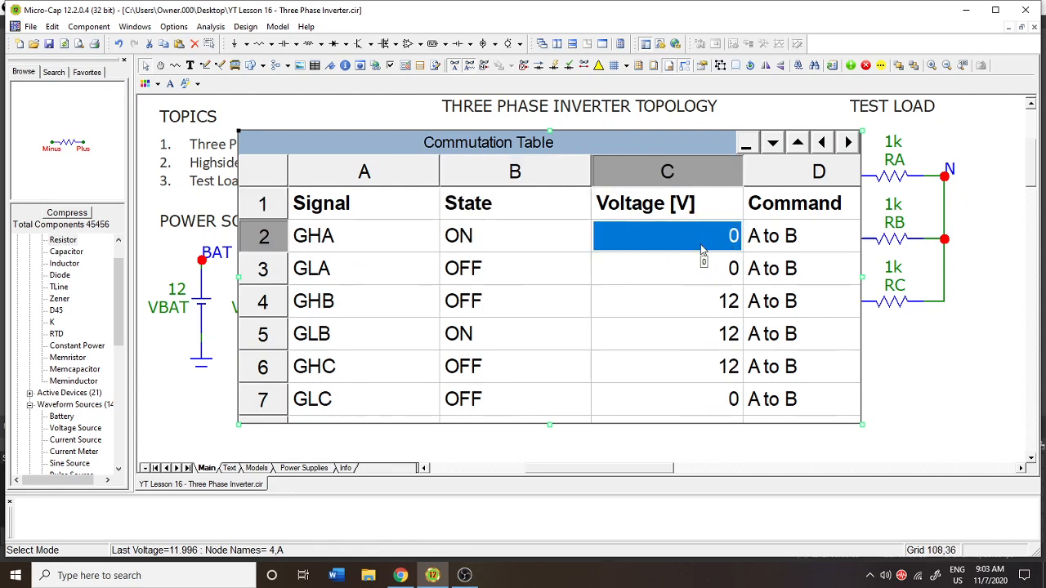
click(667, 268)
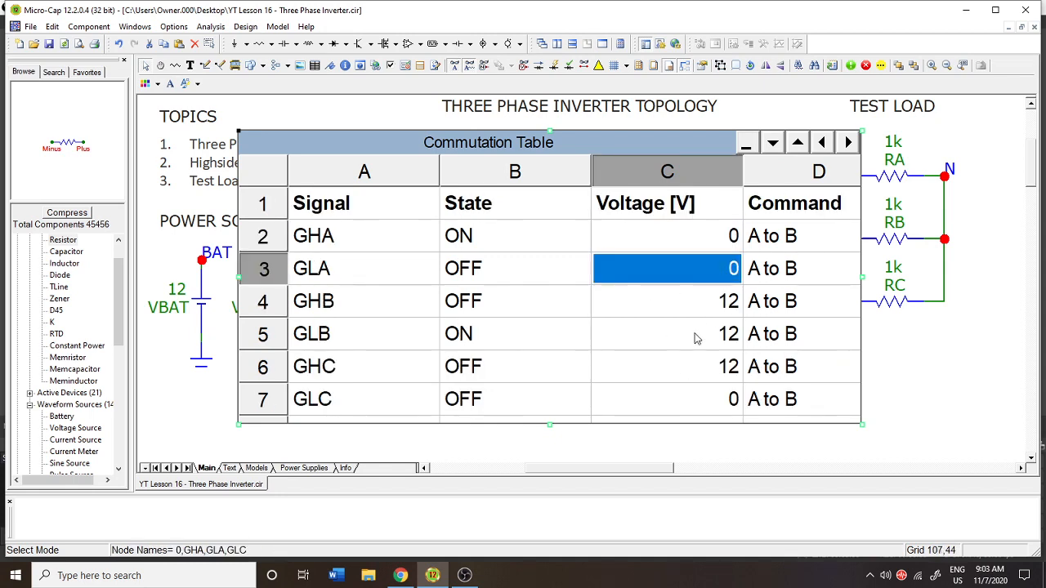
click(667, 366)
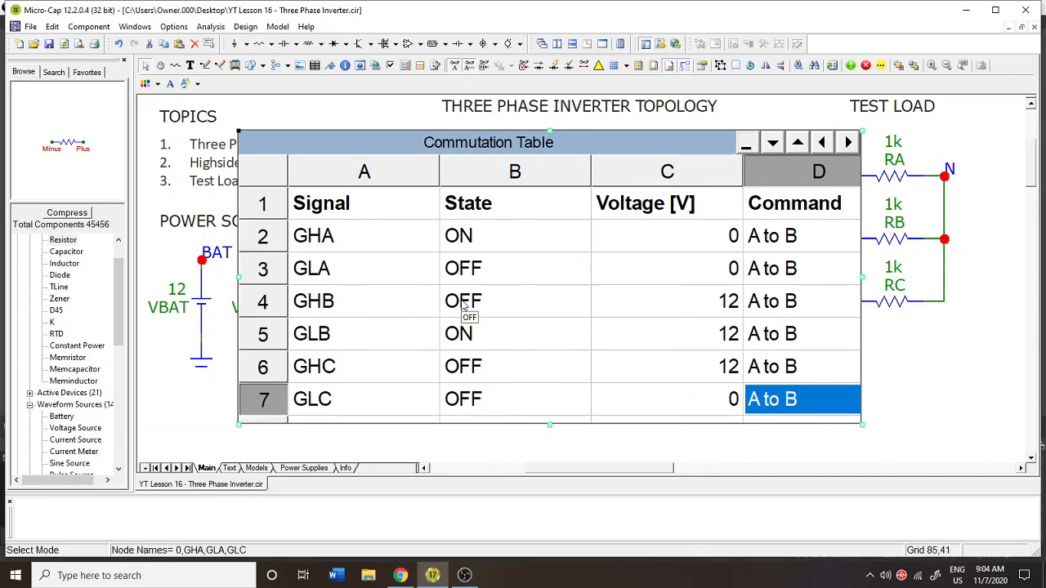
mouse_move(367, 221)
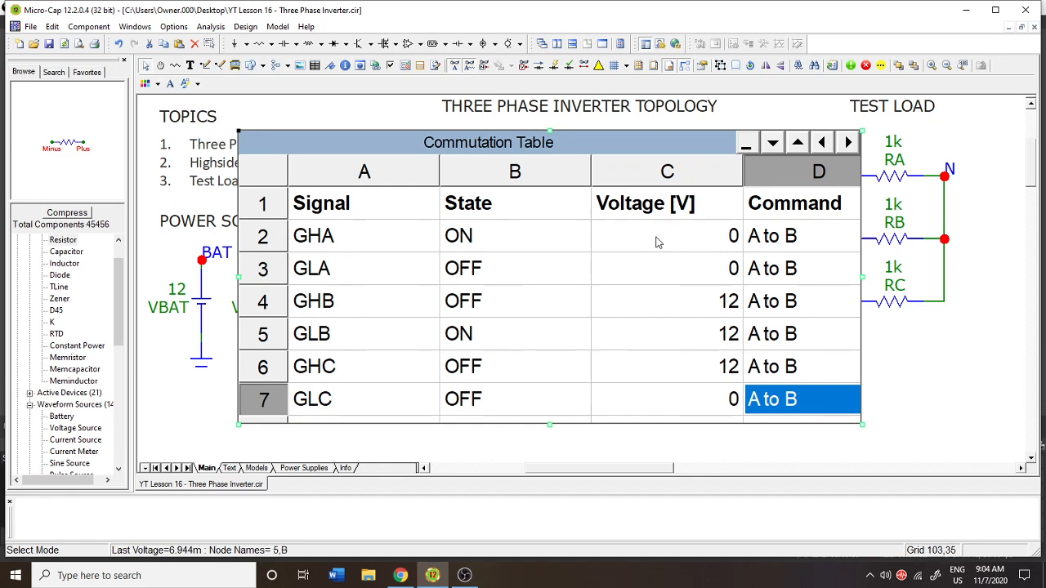
mouse_move(658, 289)
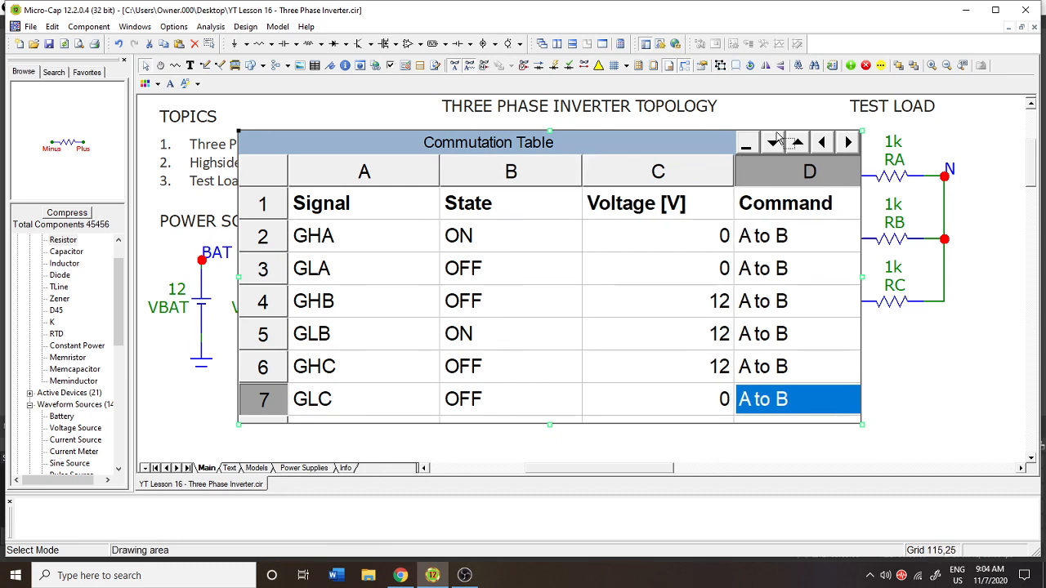
click(766, 142)
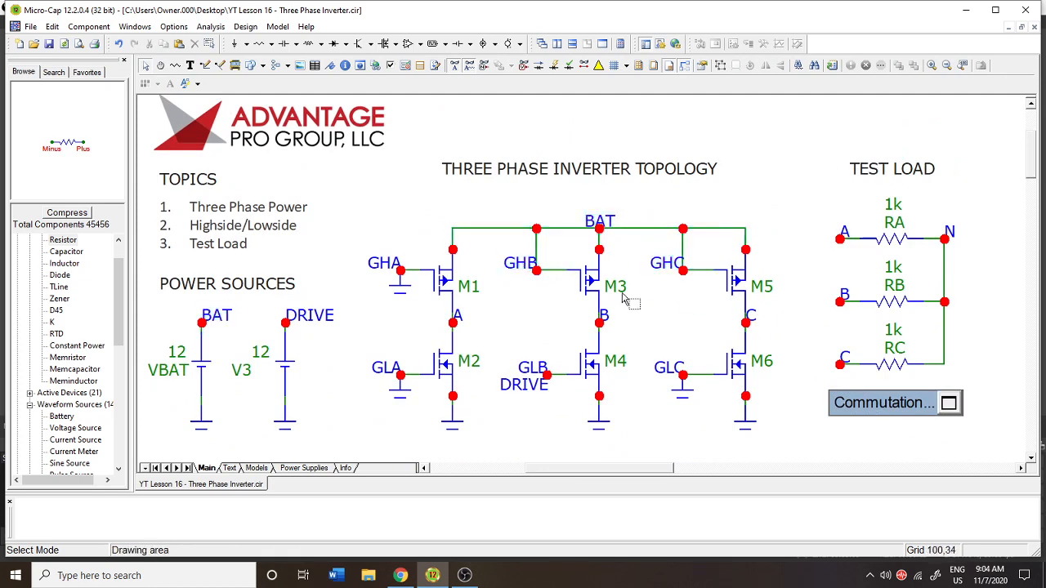
mouse_move(747, 311)
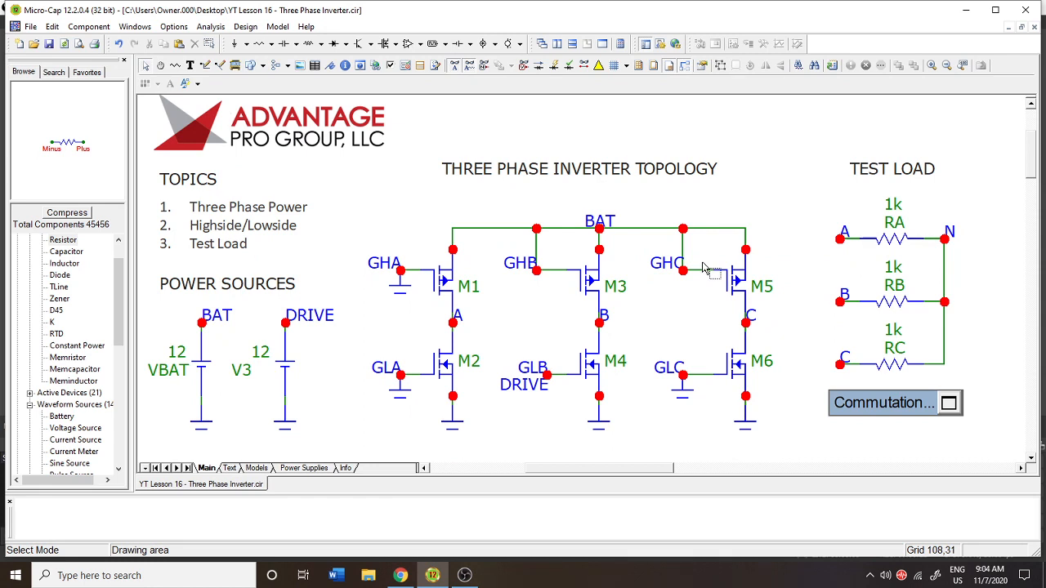
mouse_move(599, 169)
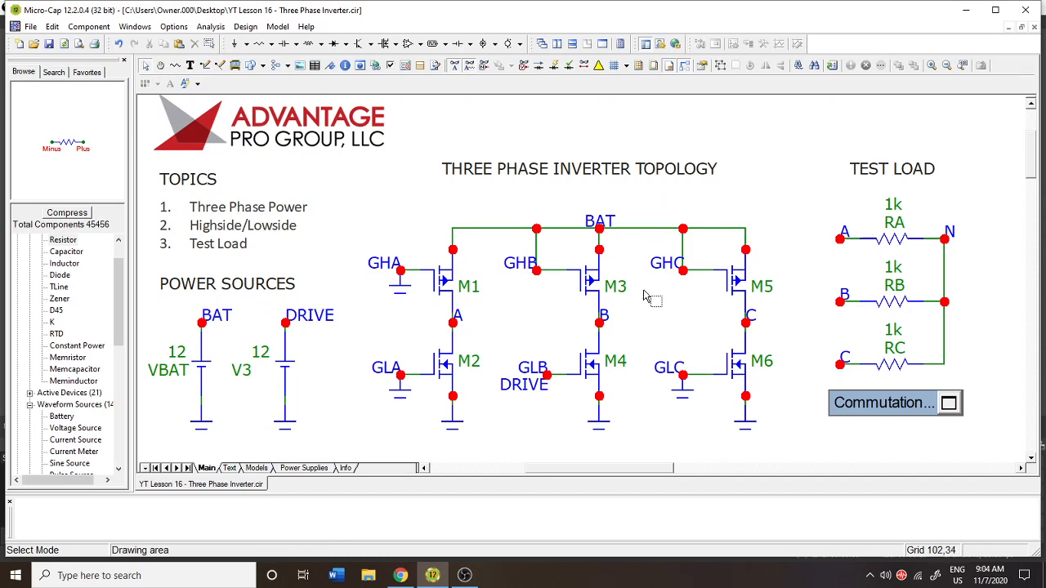
mouse_move(646, 349)
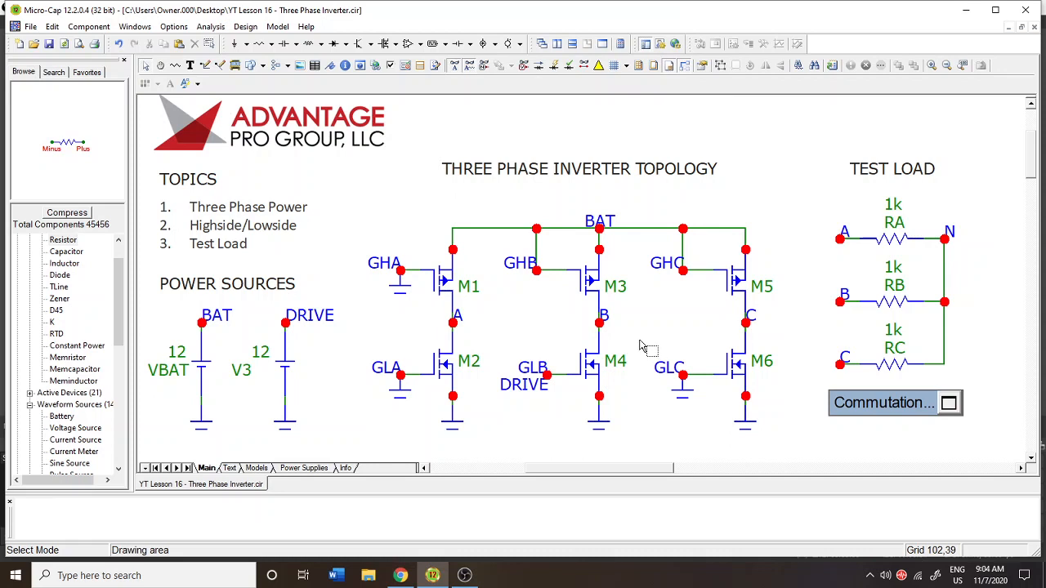
mouse_move(643, 321)
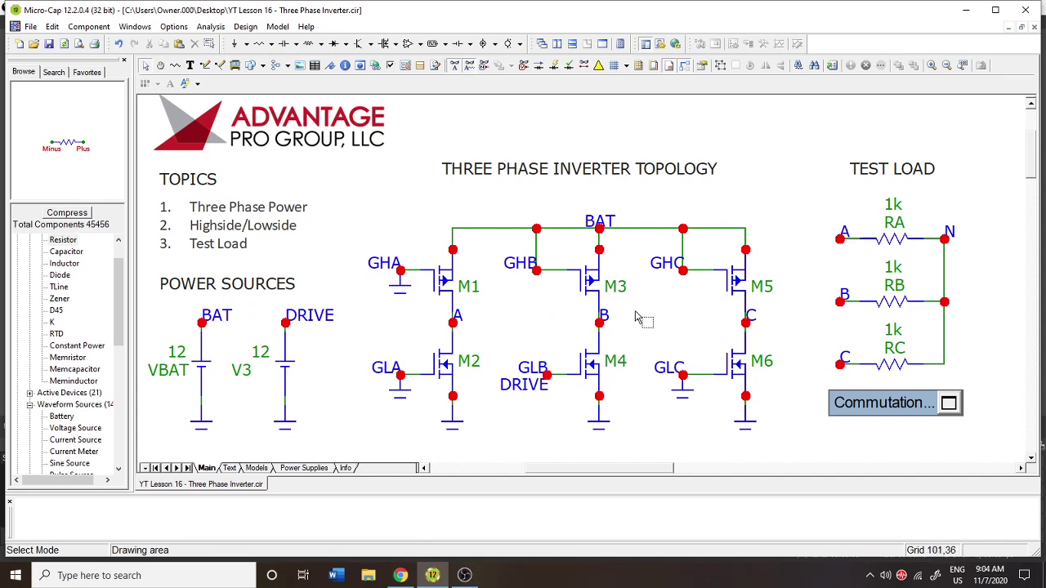
mouse_move(614, 247)
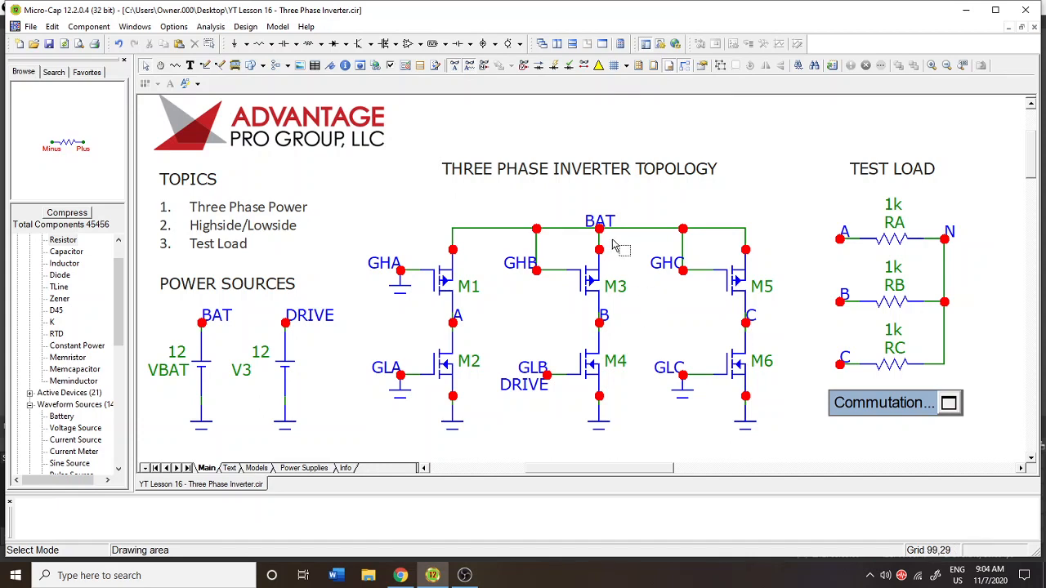
mouse_move(506, 347)
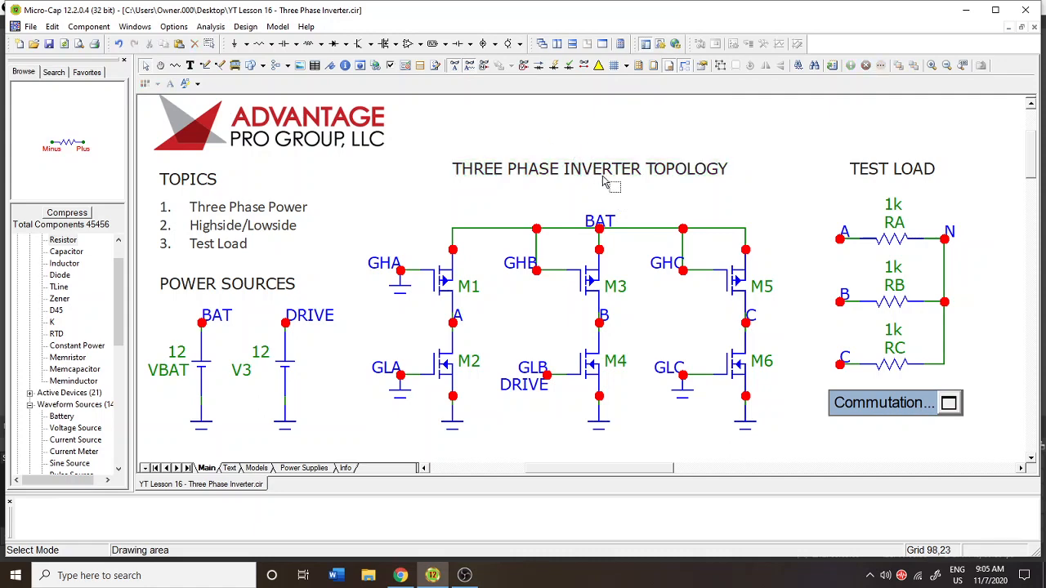
mouse_move(770, 287)
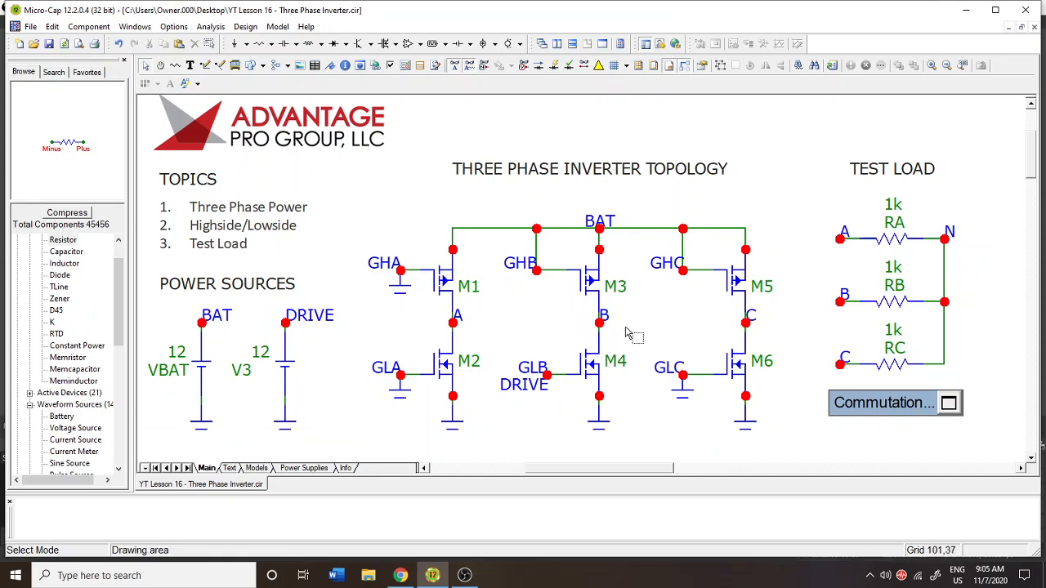
mouse_move(605, 427)
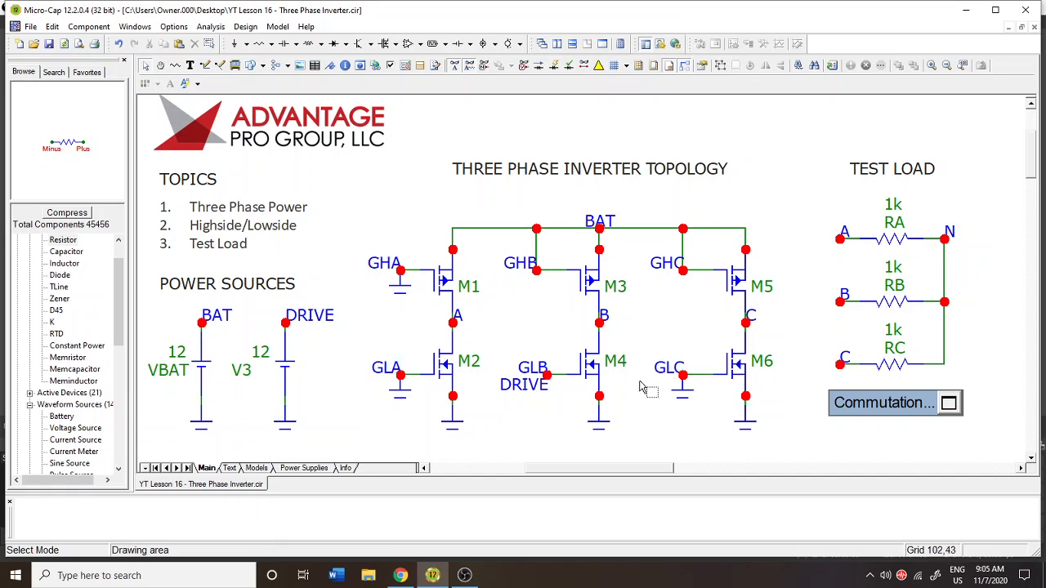
mouse_move(310, 449)
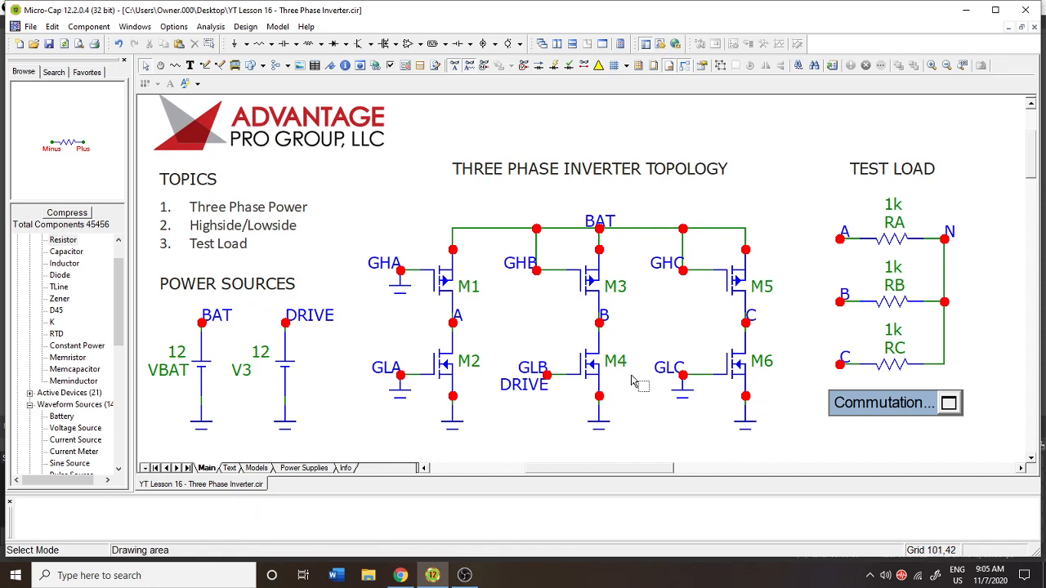
mouse_move(645, 339)
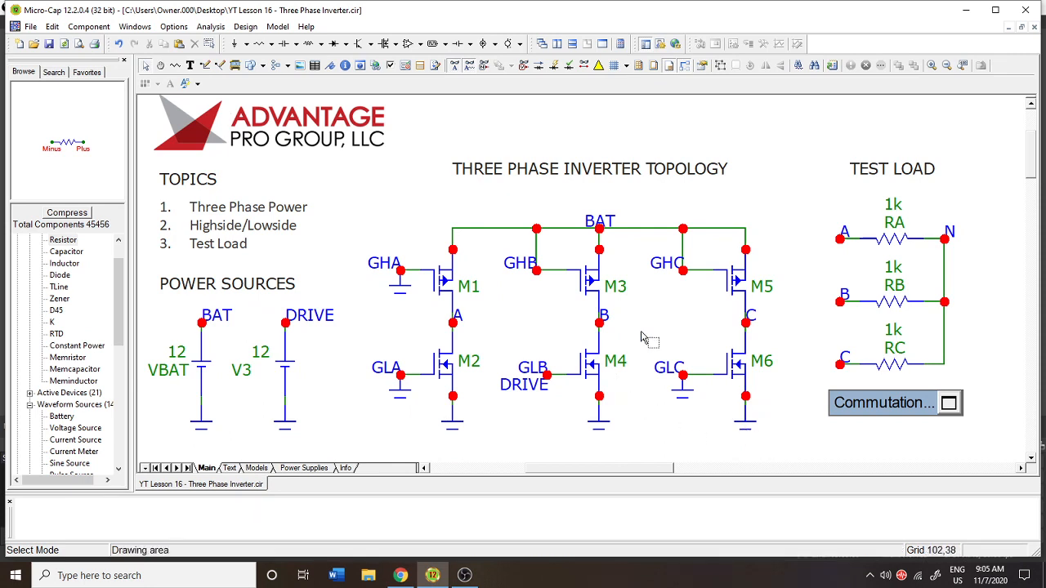